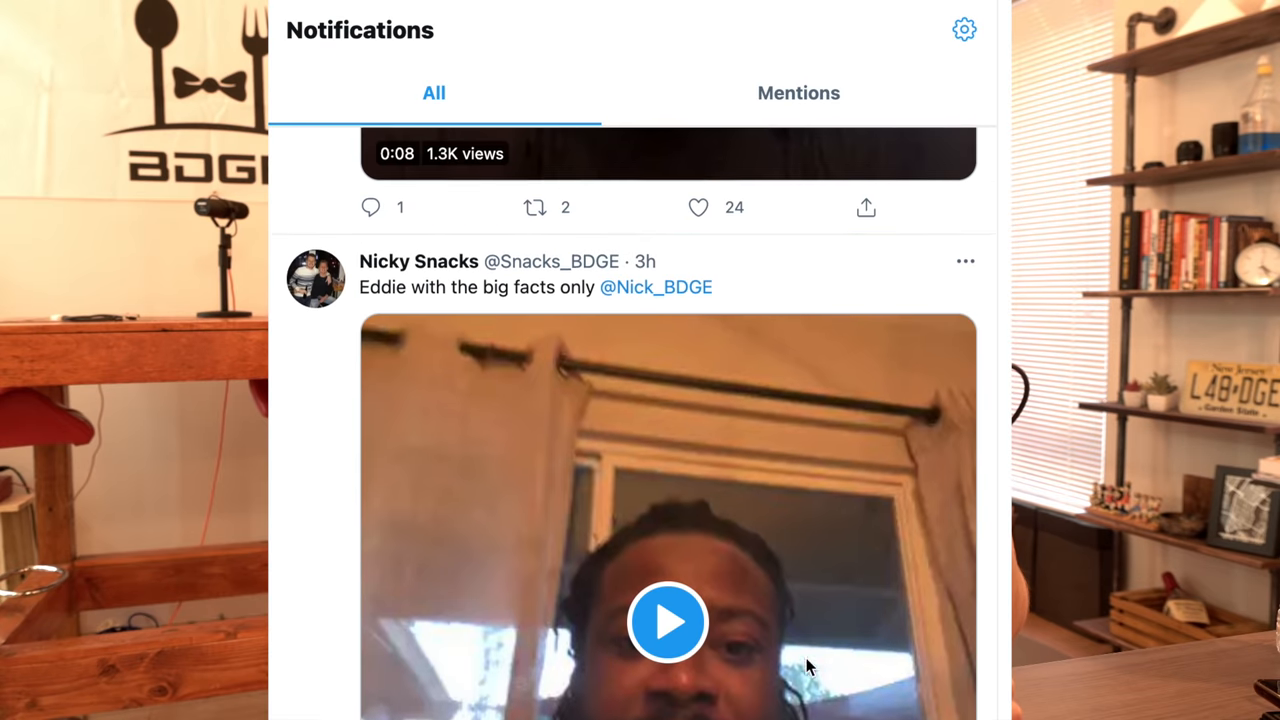
Begin the BDGE Superflex mock draft from the options menu, putting pick 1.1 on the clock
scroll(down, 3)
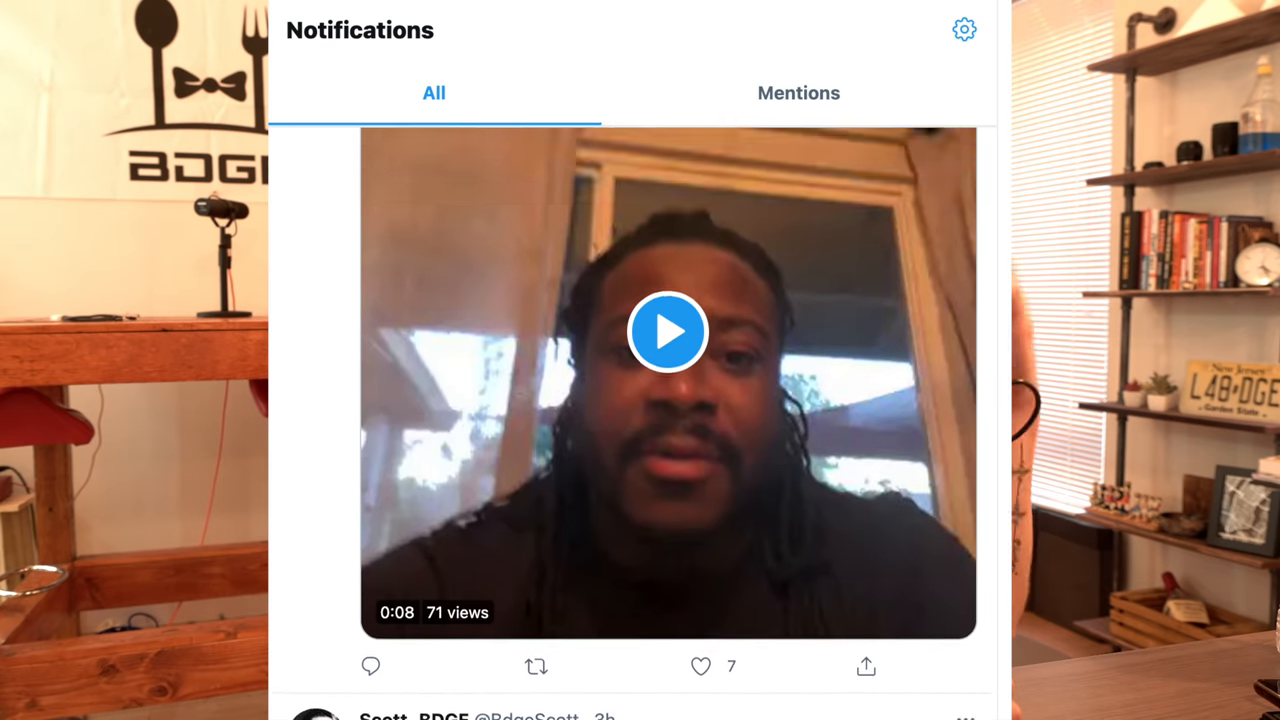
scroll(down, 3)
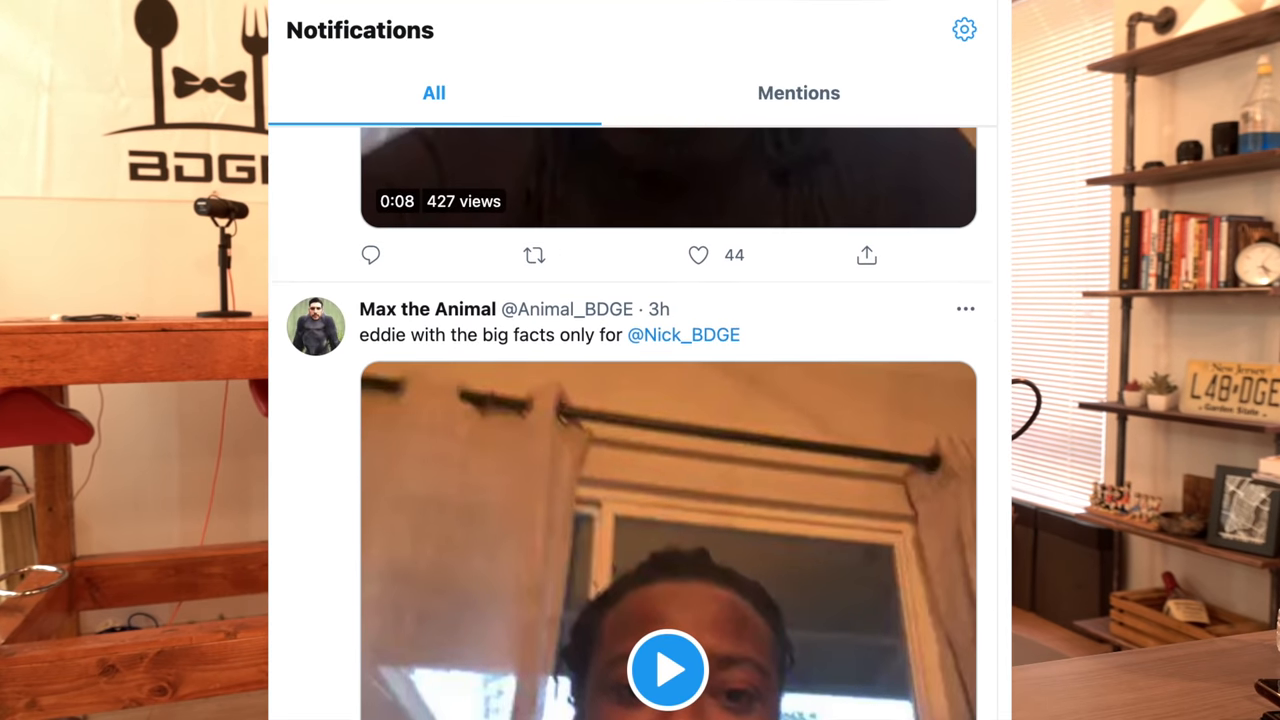
scroll(down, 3)
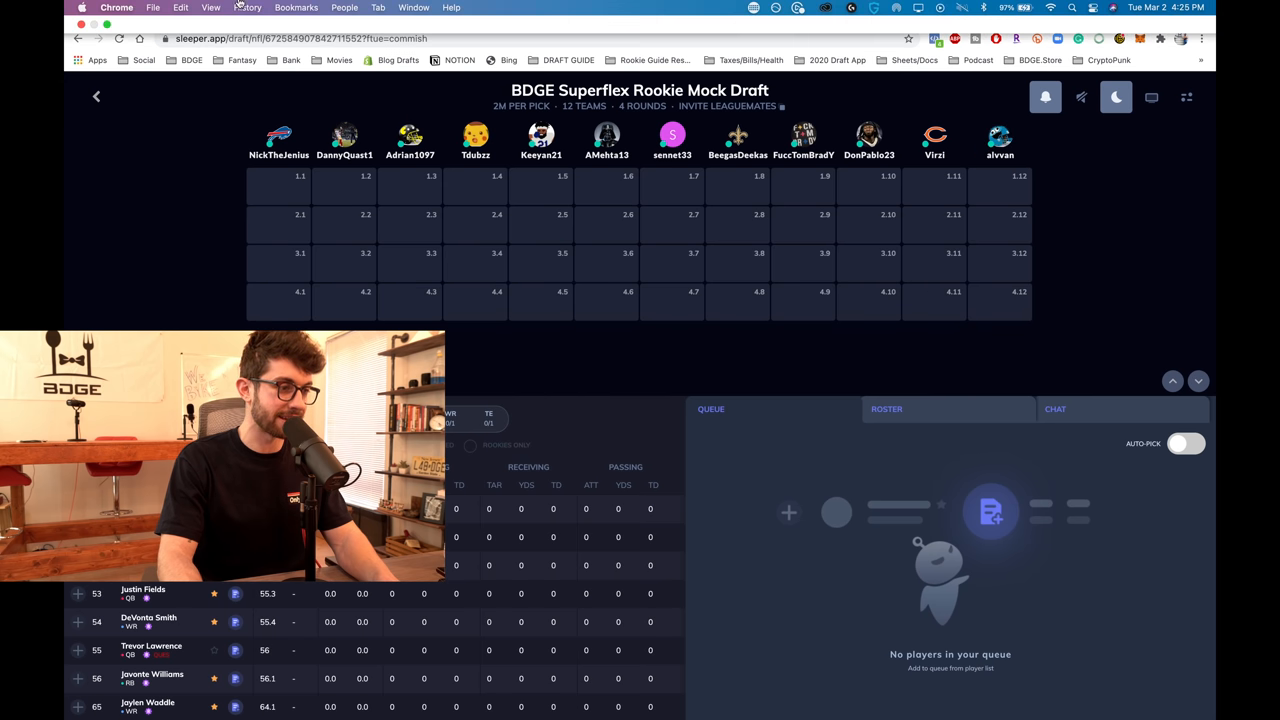
click(206, 7)
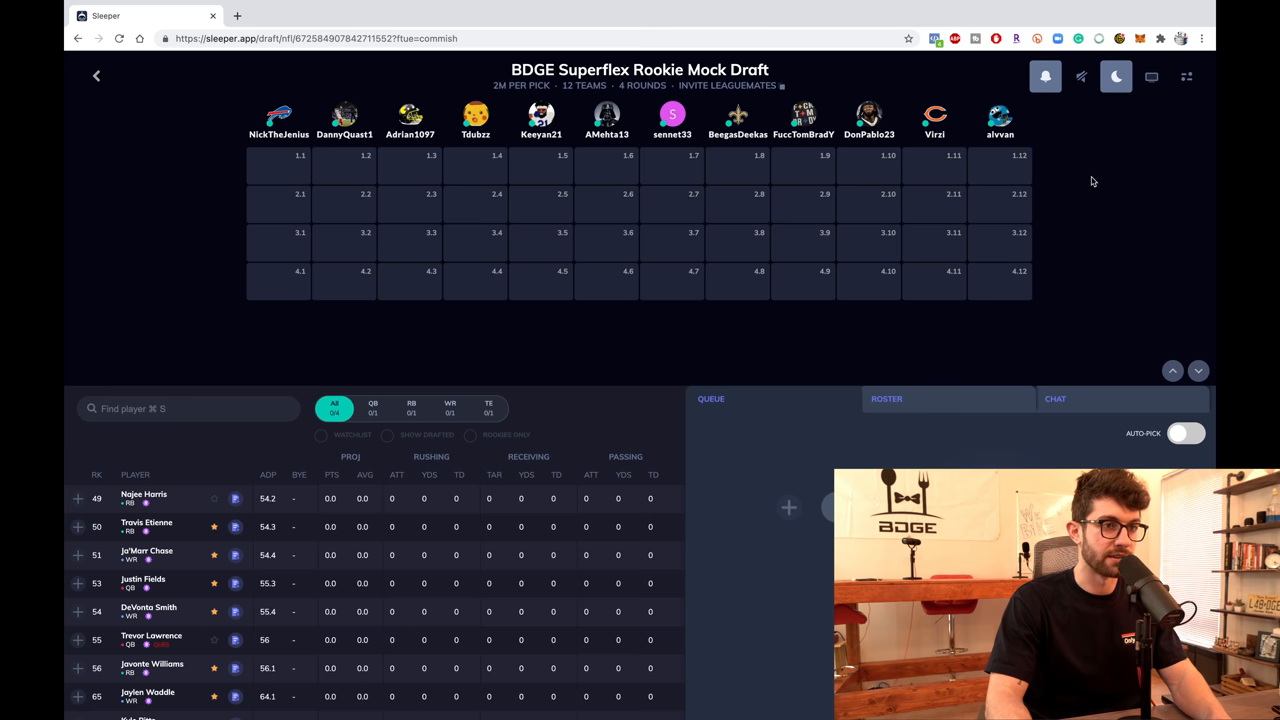
mouse_move(1076, 174)
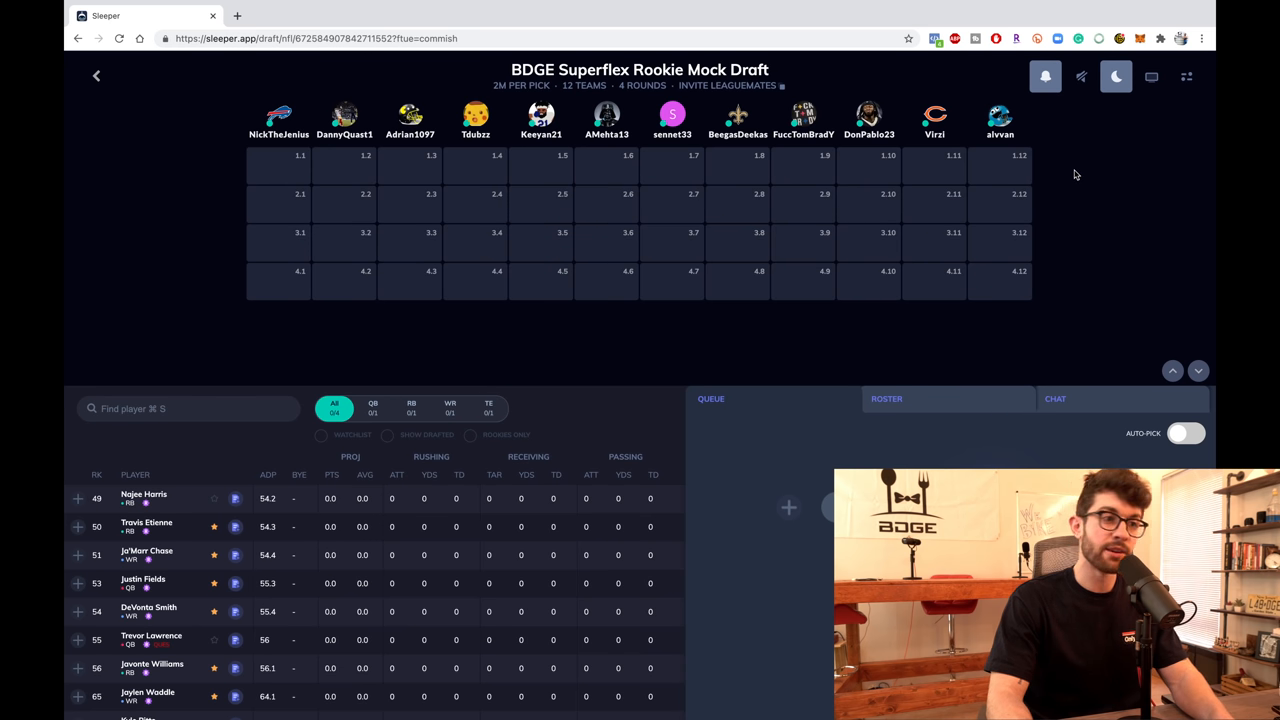
click(1183, 77)
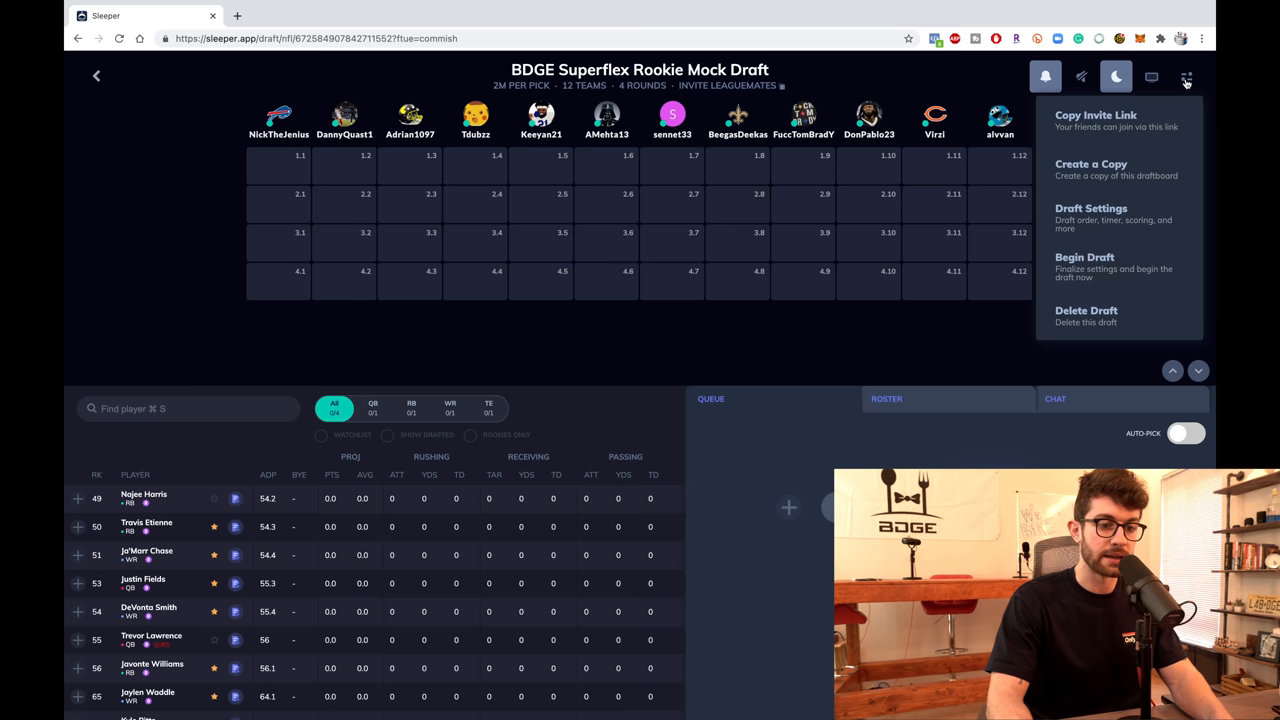
mouse_move(1126, 278)
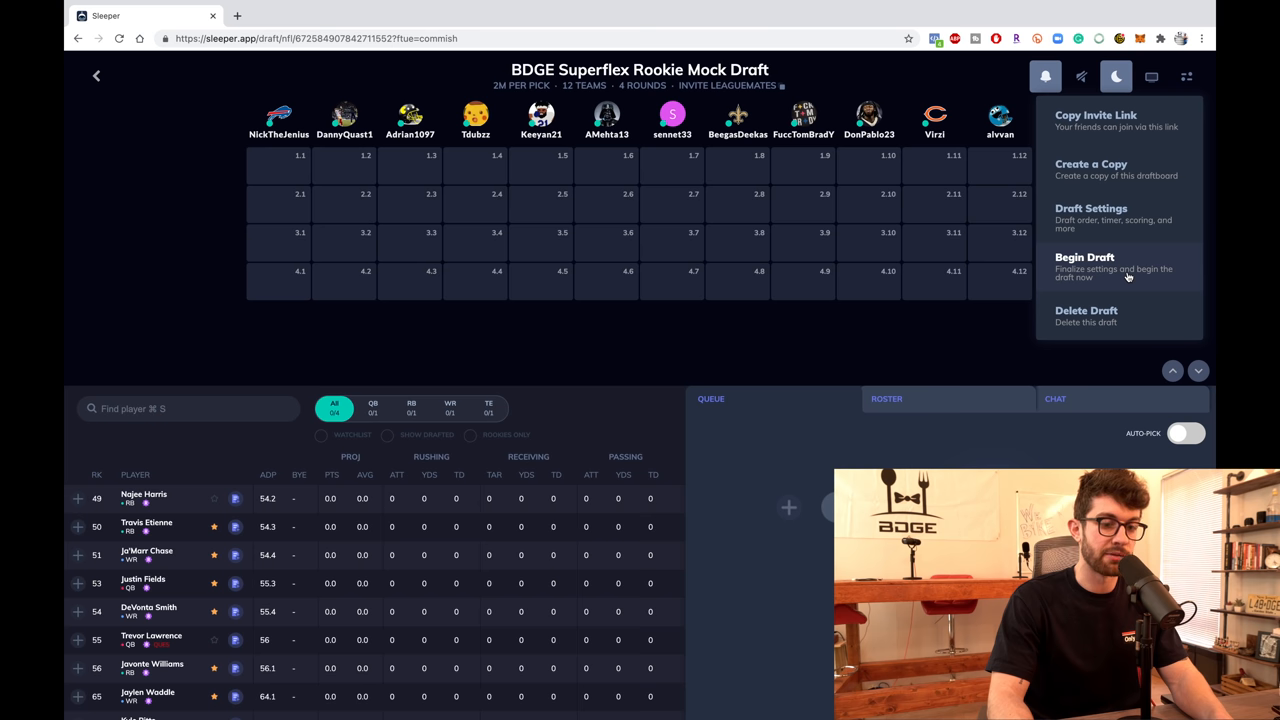
click(1086, 257)
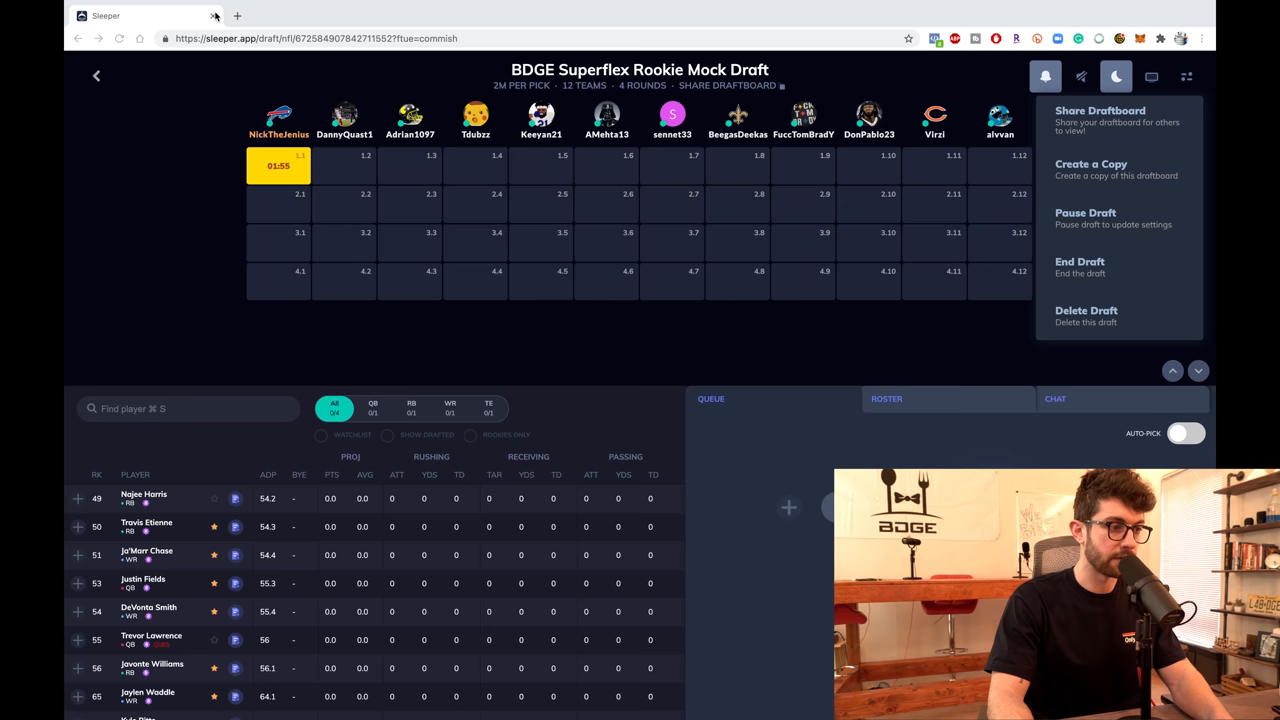
click(210, 8)
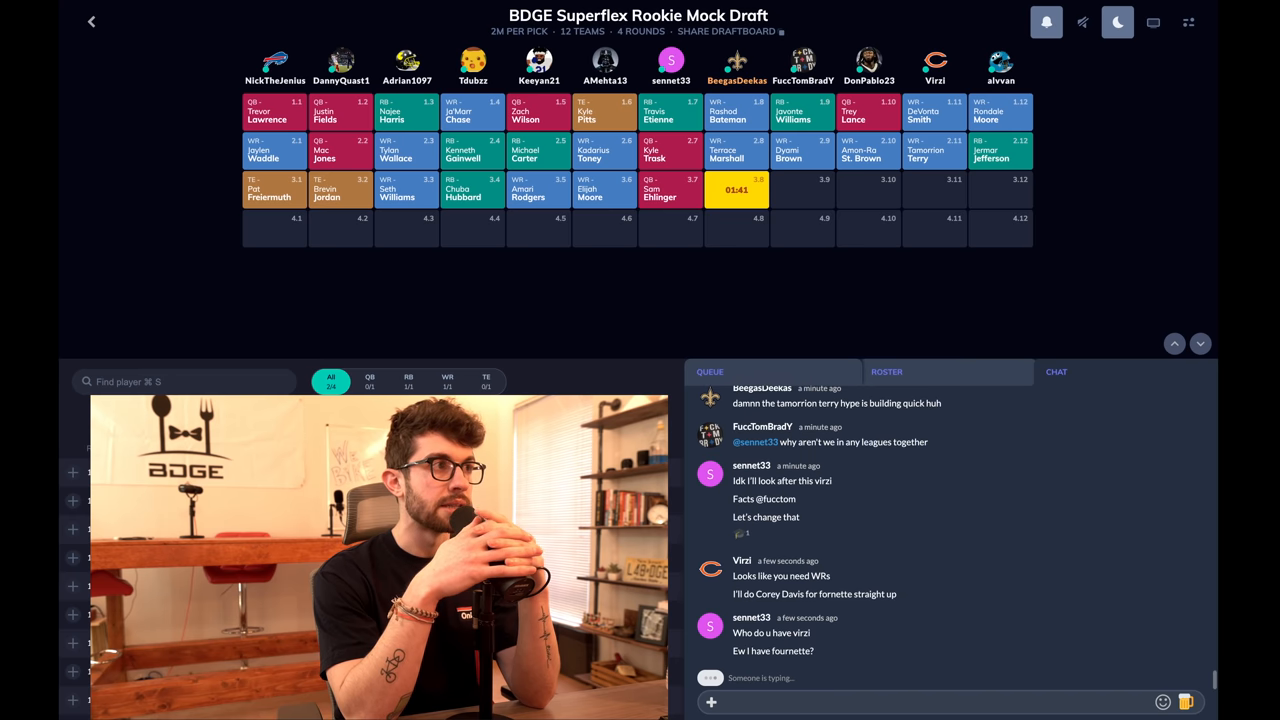
Scroll the available player list toward Demetric Felton for pick 3.8
scroll(down, 3)
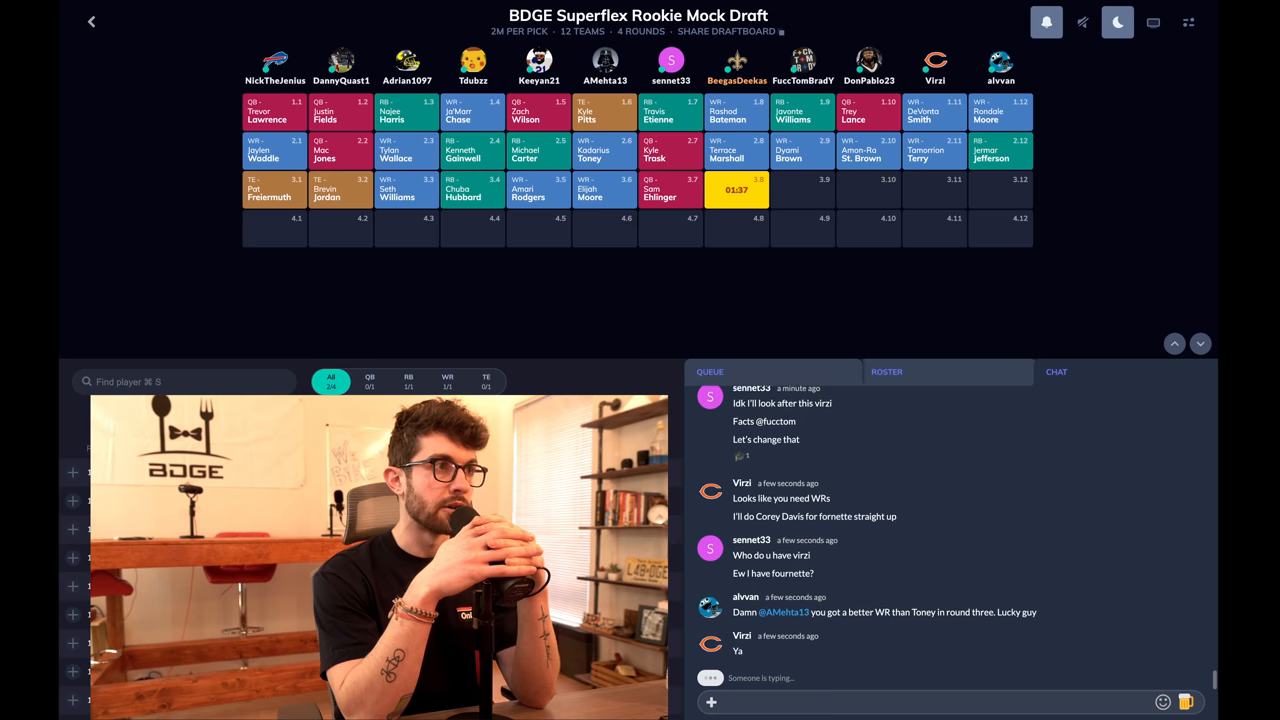
scroll(down, 3)
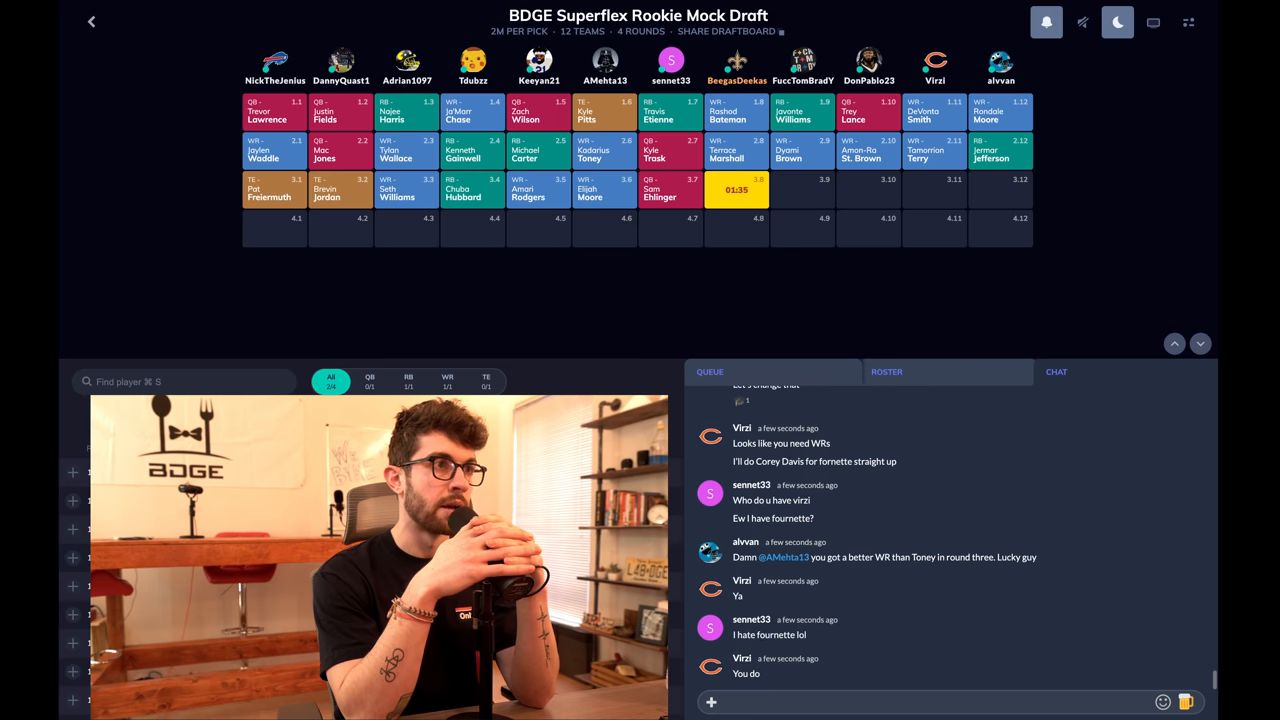
scroll(down, 3)
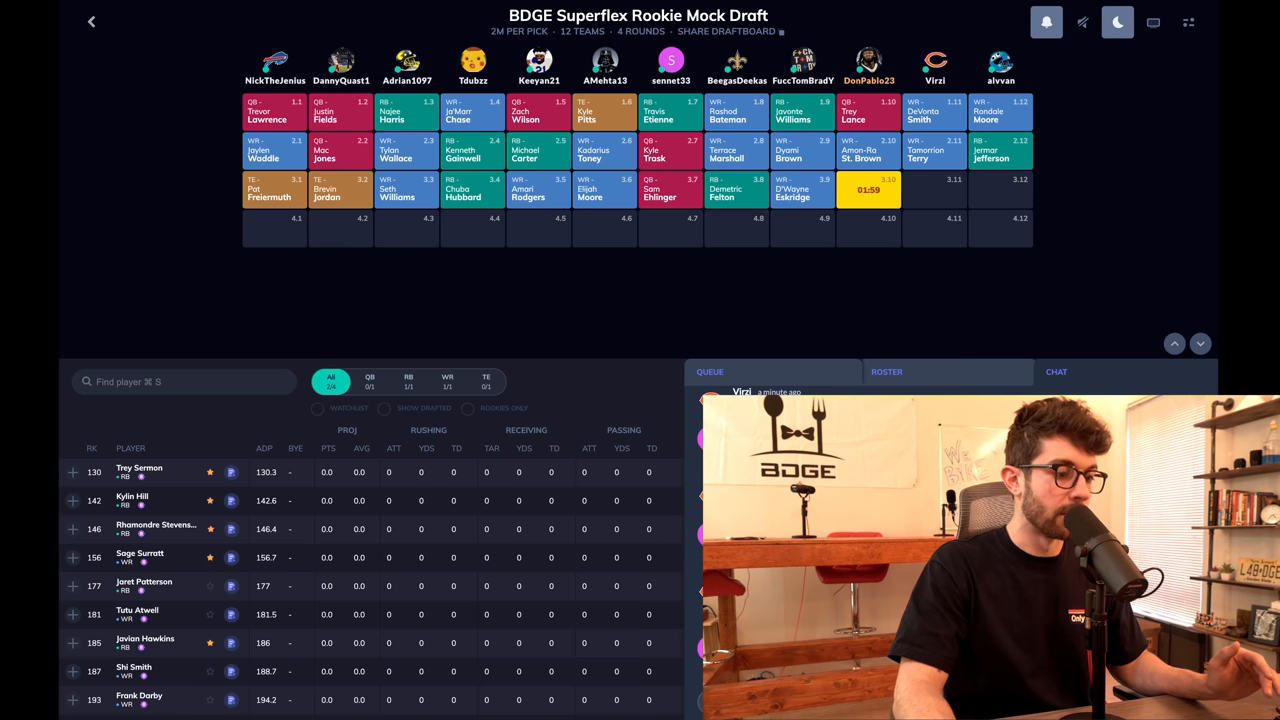
Filter the available players by position, starting with quarterbacks, as round 3 advances
click(369, 380)
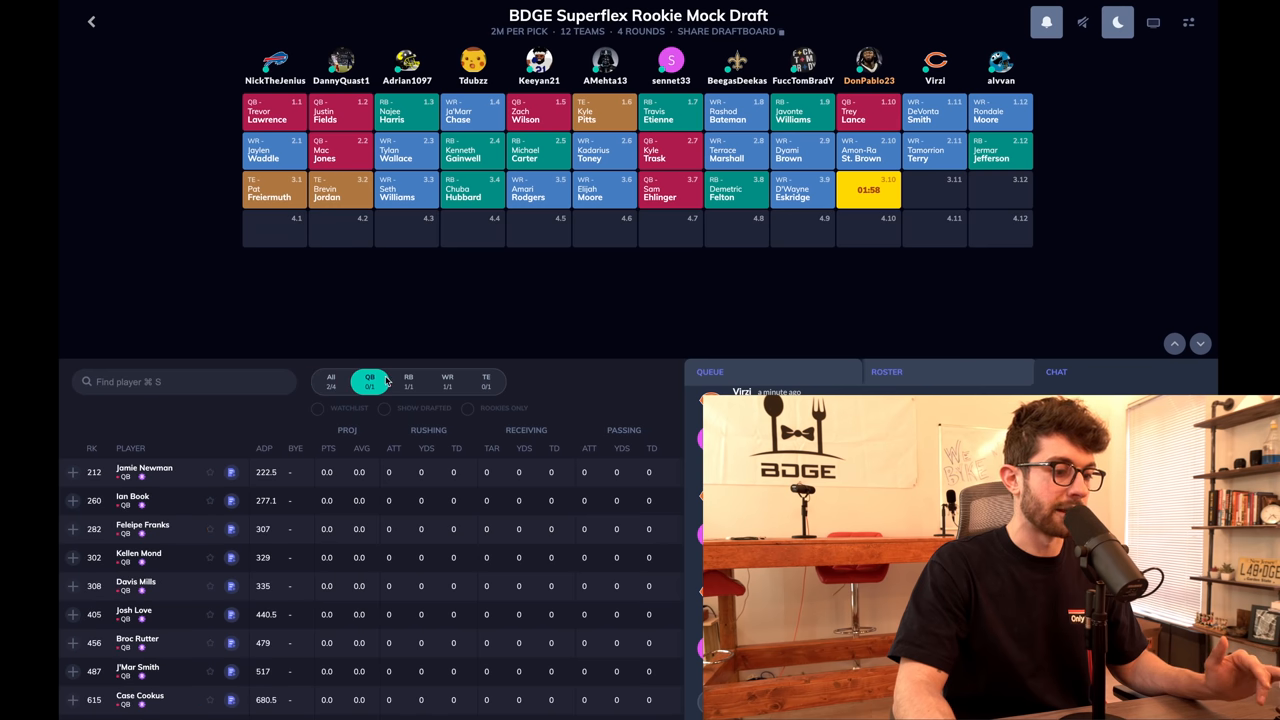
click(408, 380)
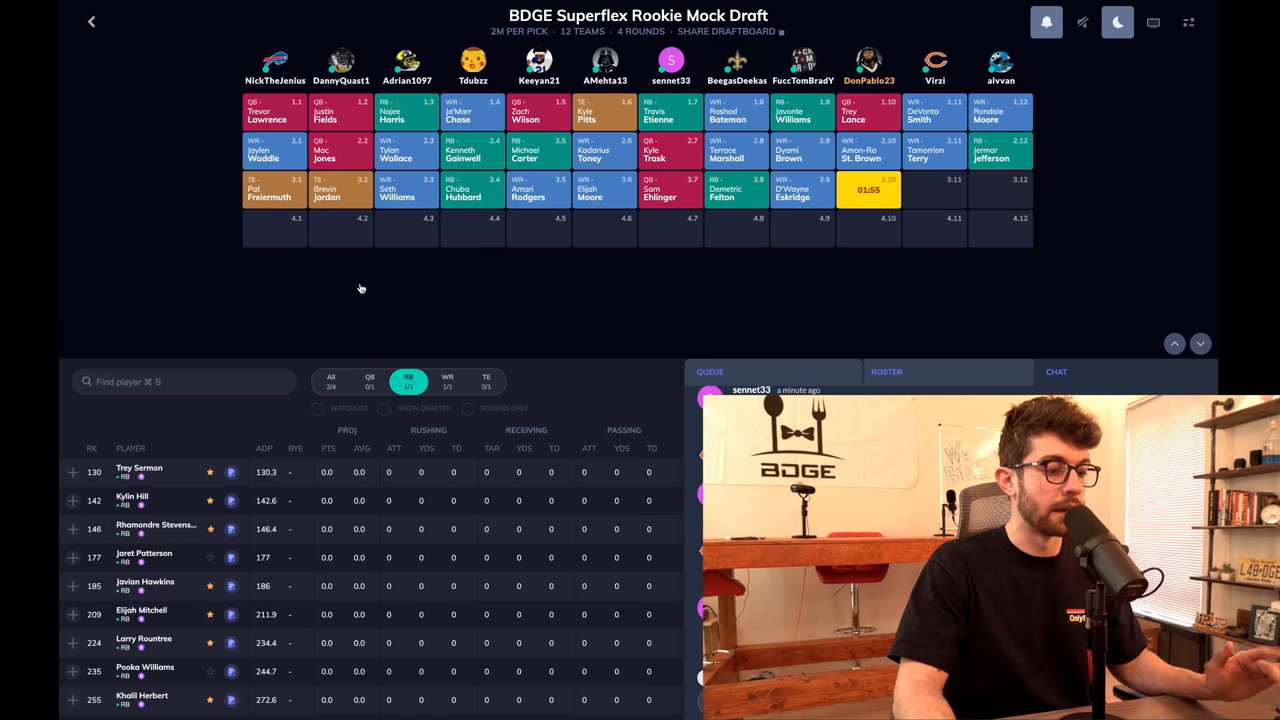
click(331, 382)
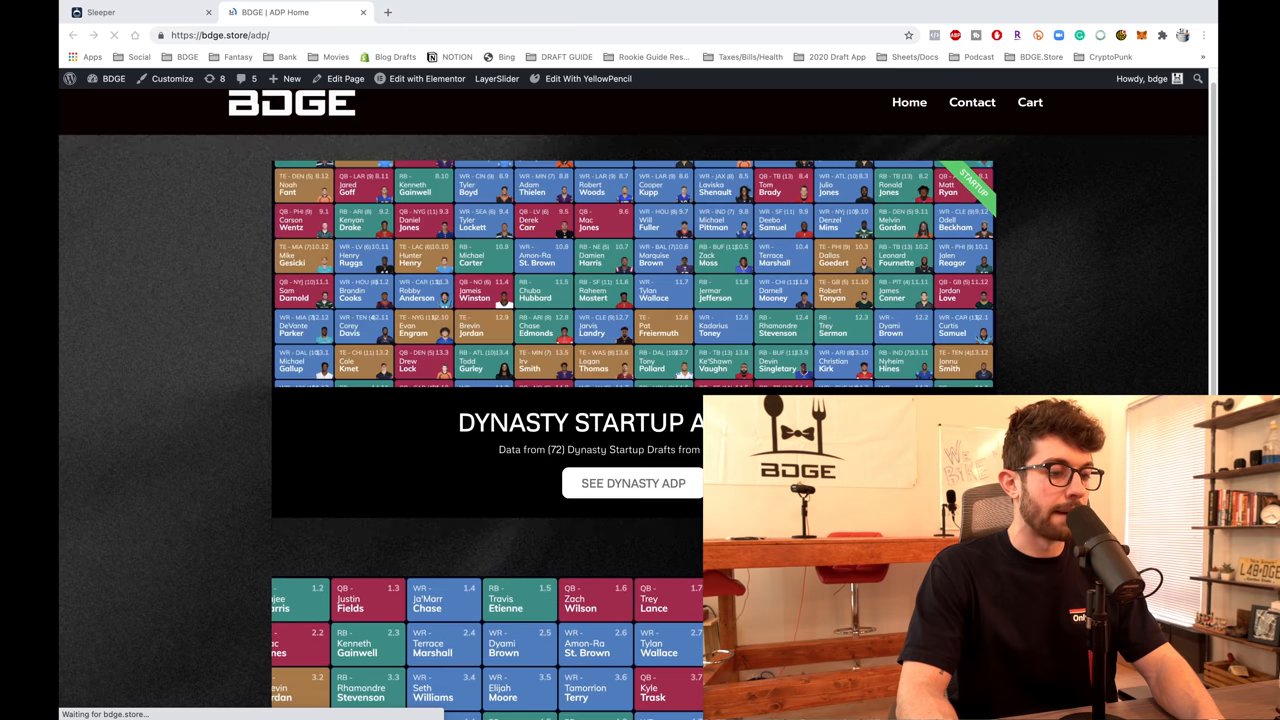
Scroll the BDGE ADP page down to the Rookie ADP section
scroll(down, 3)
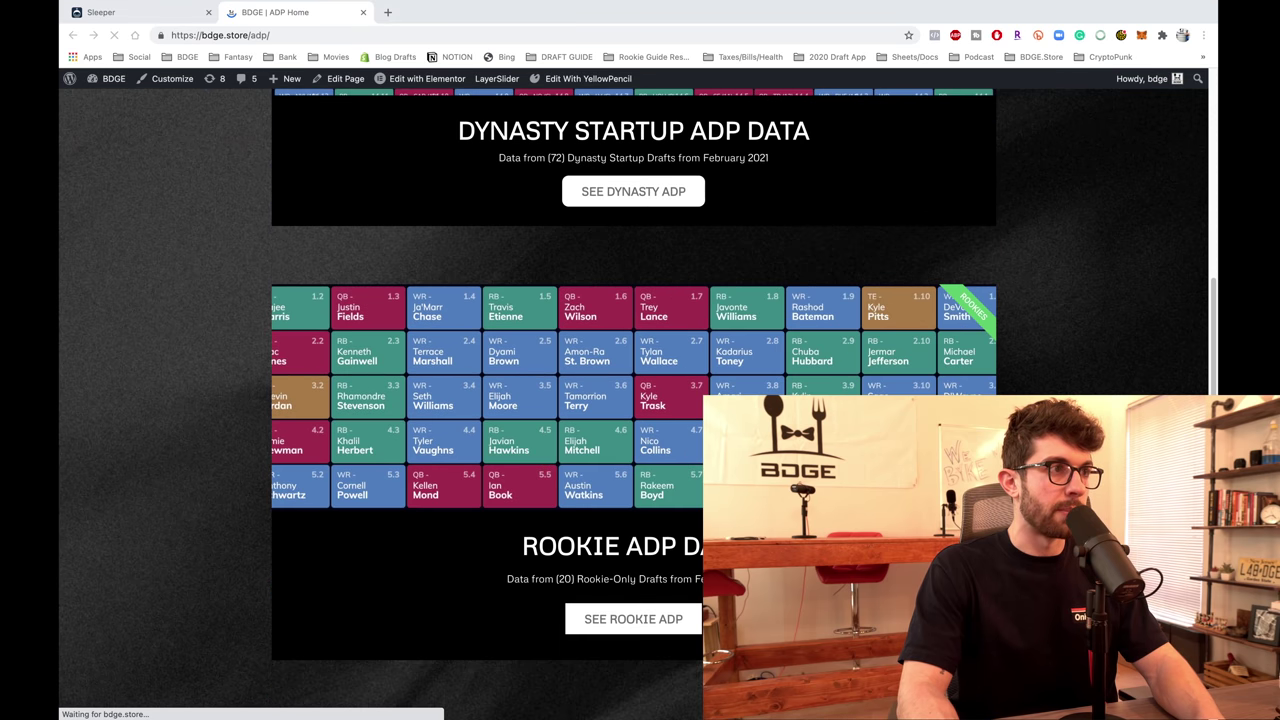
scroll(down, 3)
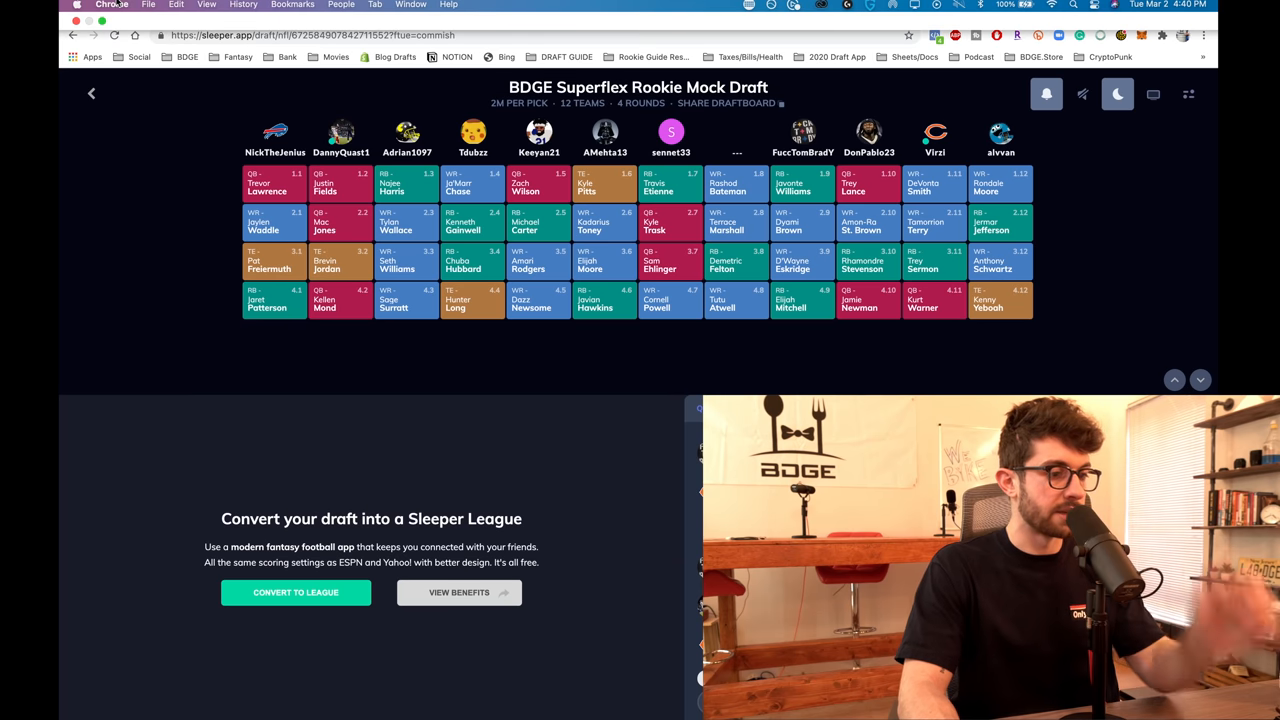
Place the Sleeper draft board side by side with the BDGE ADP page and scroll the table
click(151, 102)
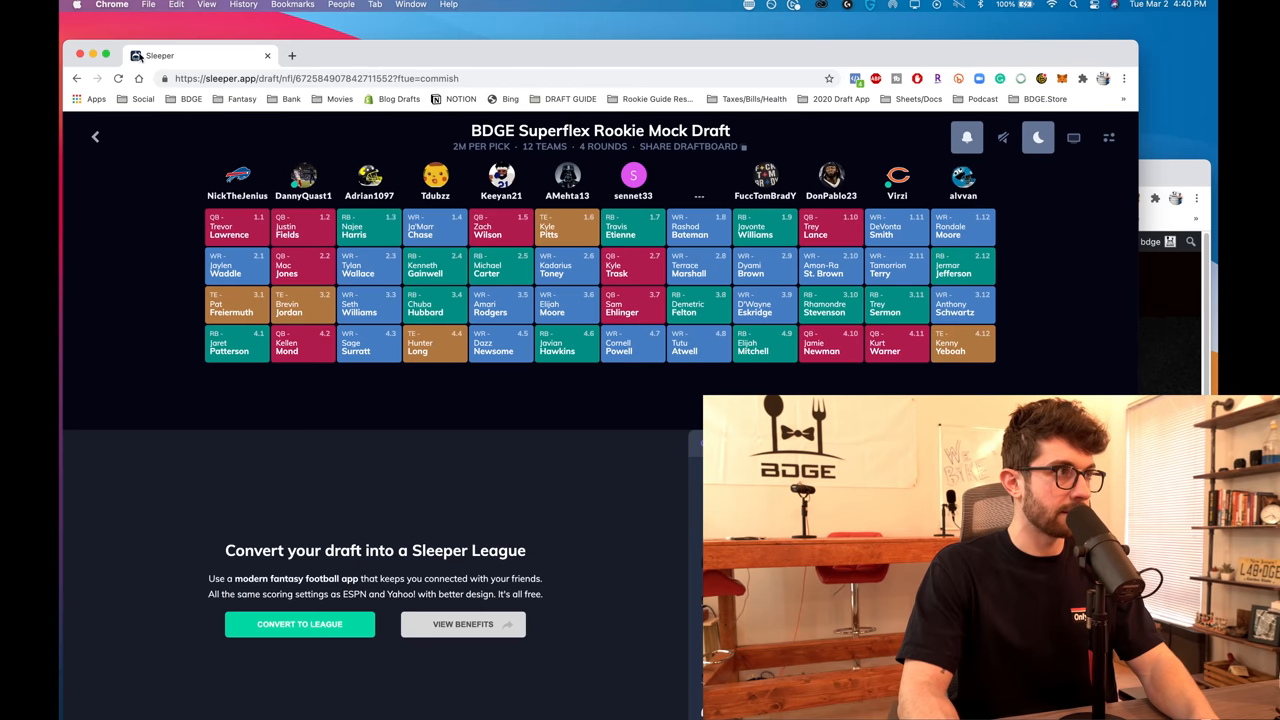
click(103, 55)
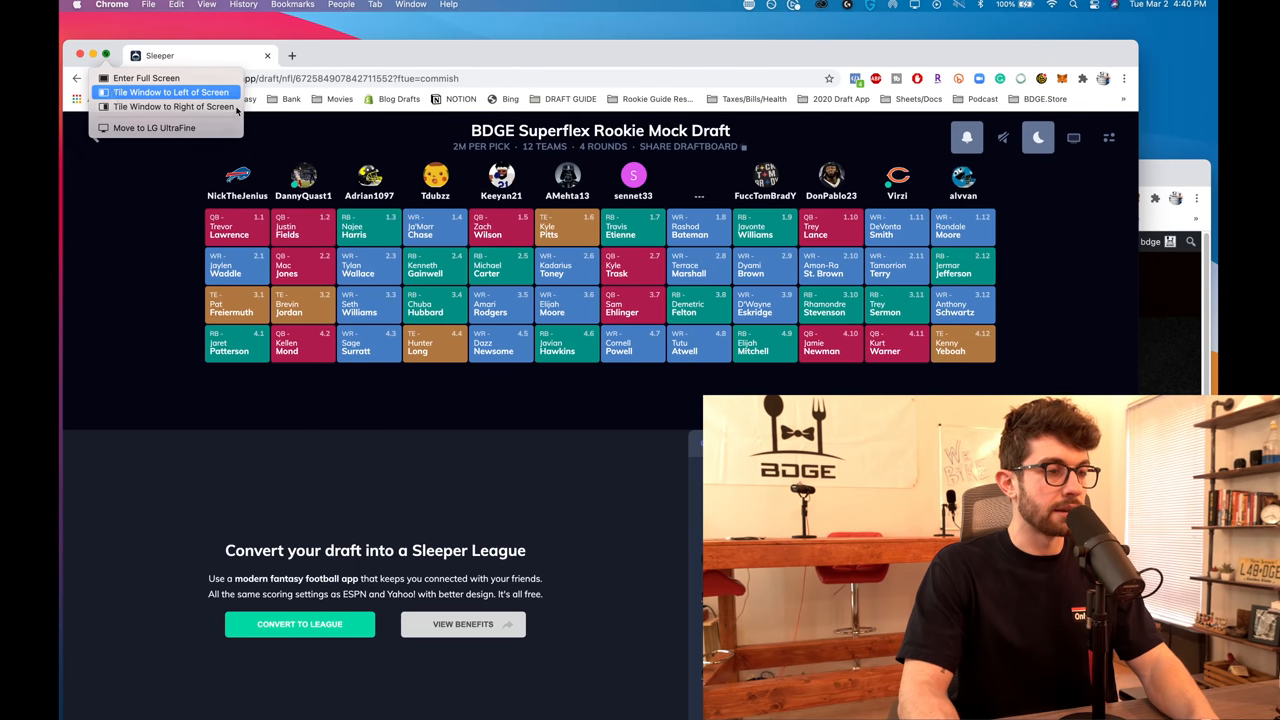
click(170, 92)
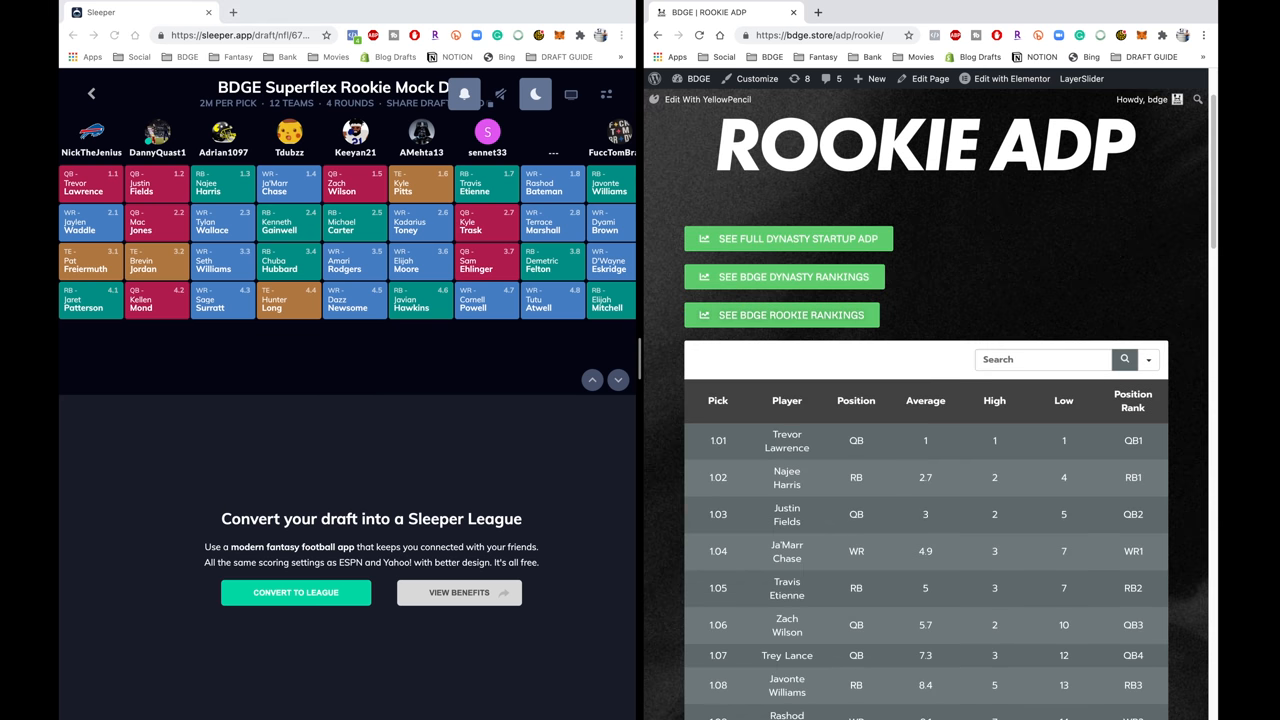
scroll(down, 3)
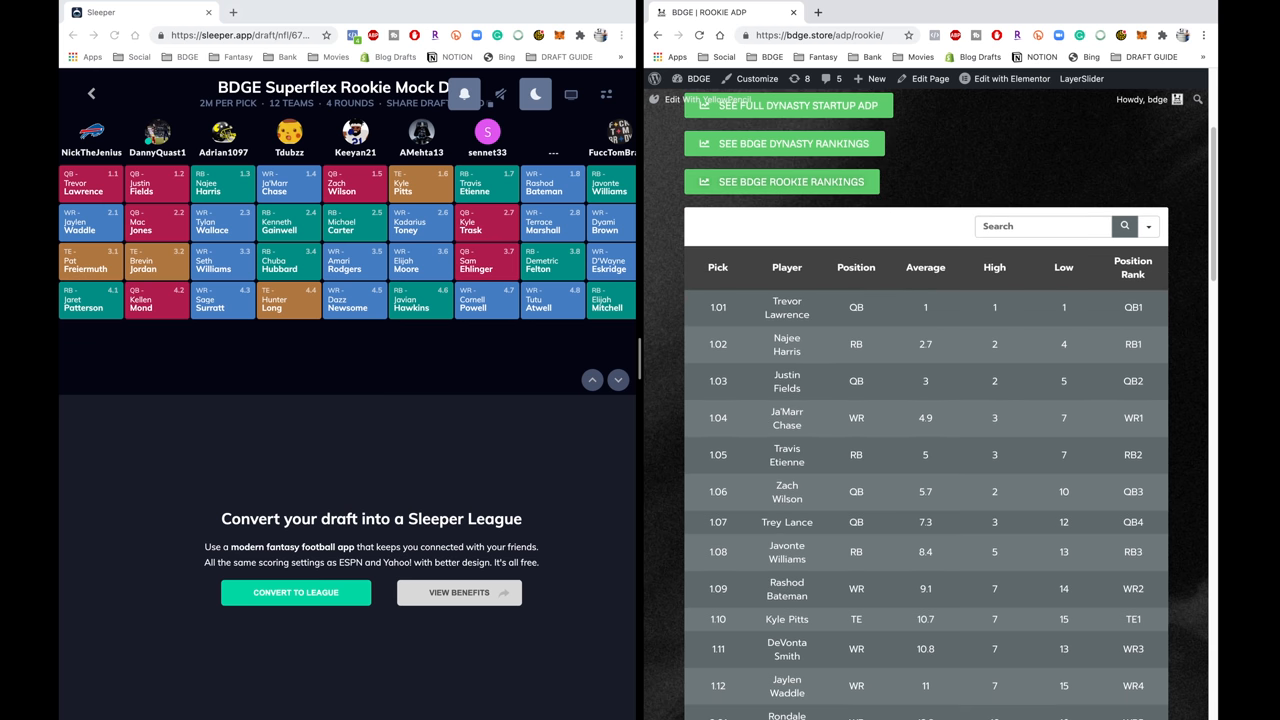
scroll(down, 3)
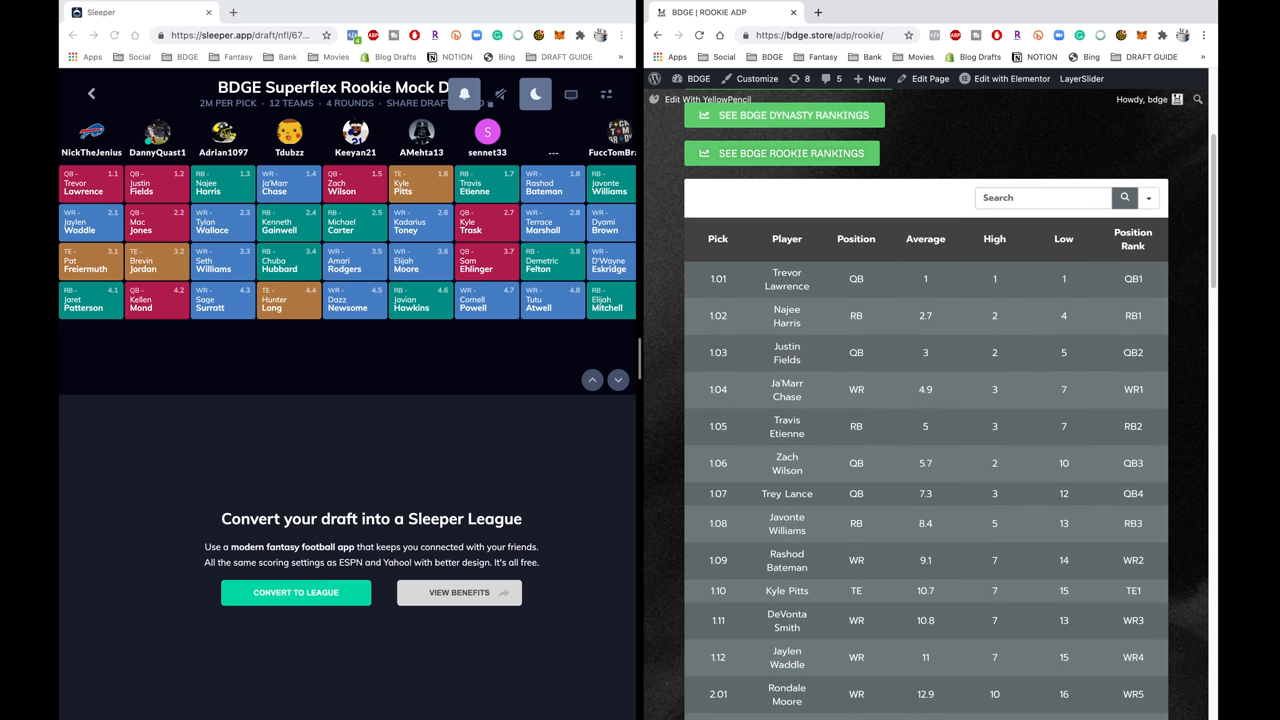
scroll(down, 3)
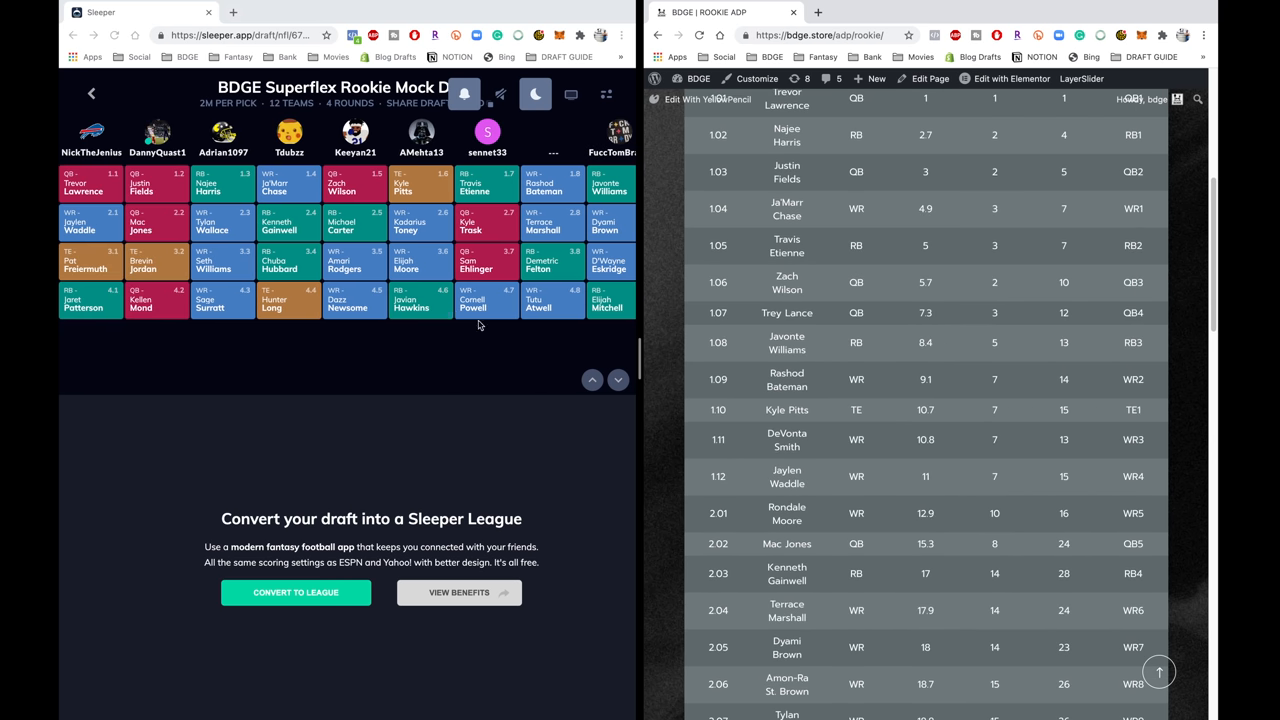
Highlight Mac Jones and his position in the rookie ADP table
scroll(down, 3)
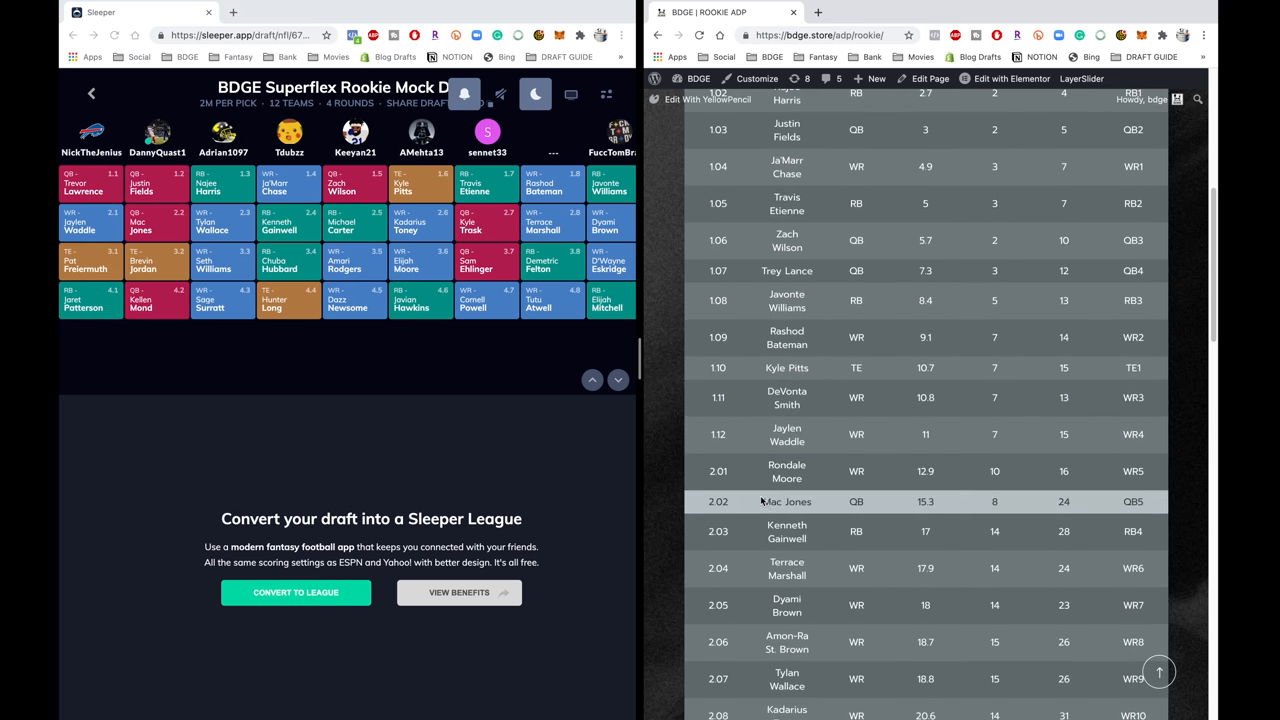
double_click(786, 501)
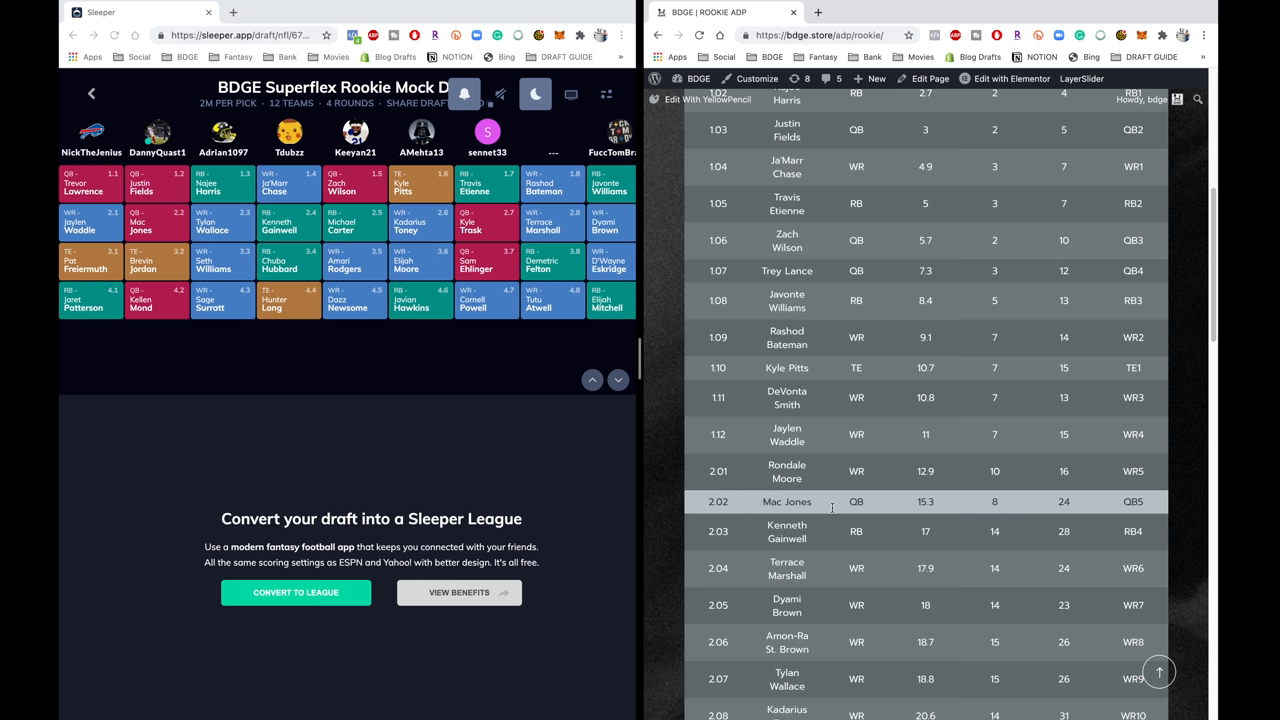
double_click(787, 501)
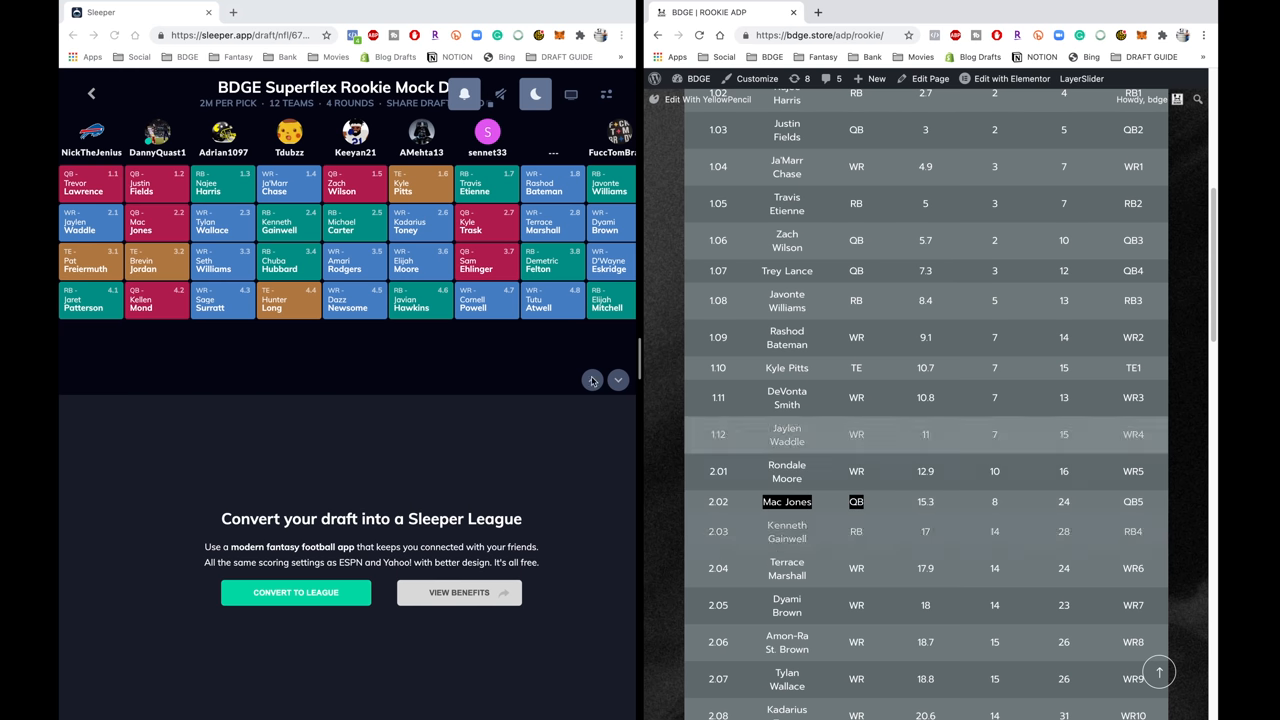
Scroll the rookie ADP table down through the third-round picks
scroll(down, 3)
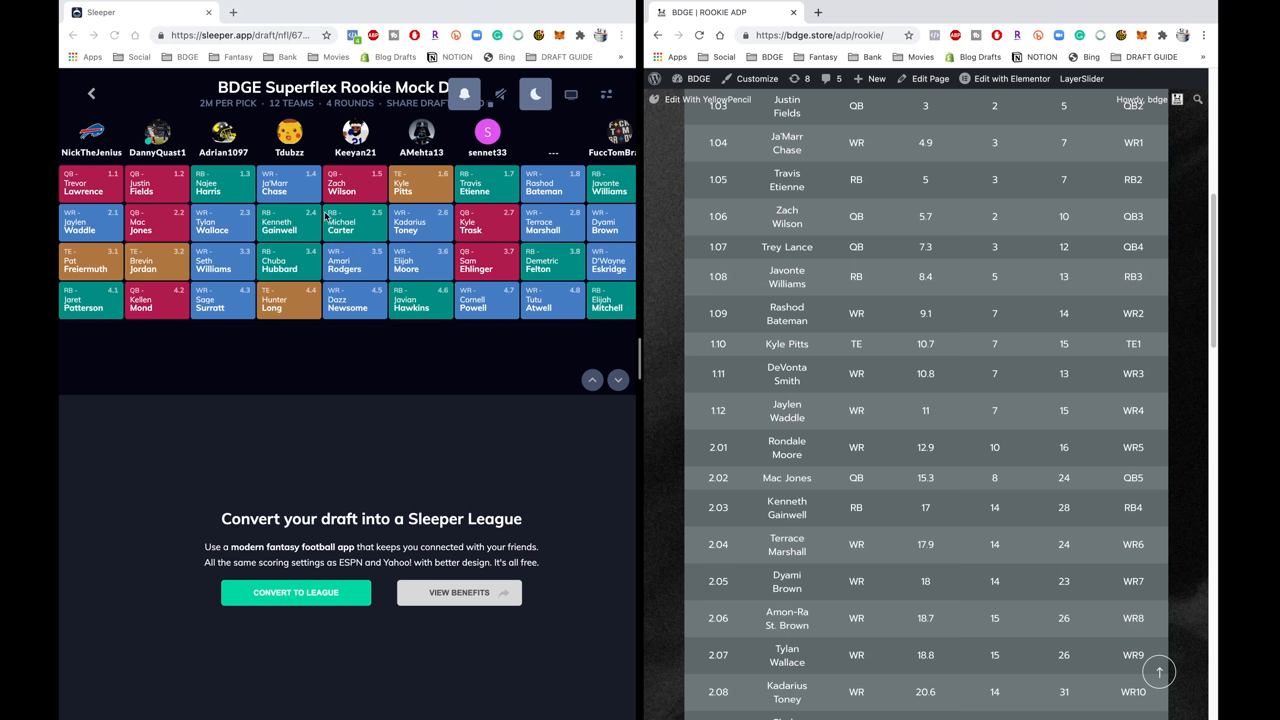
scroll(down, 3)
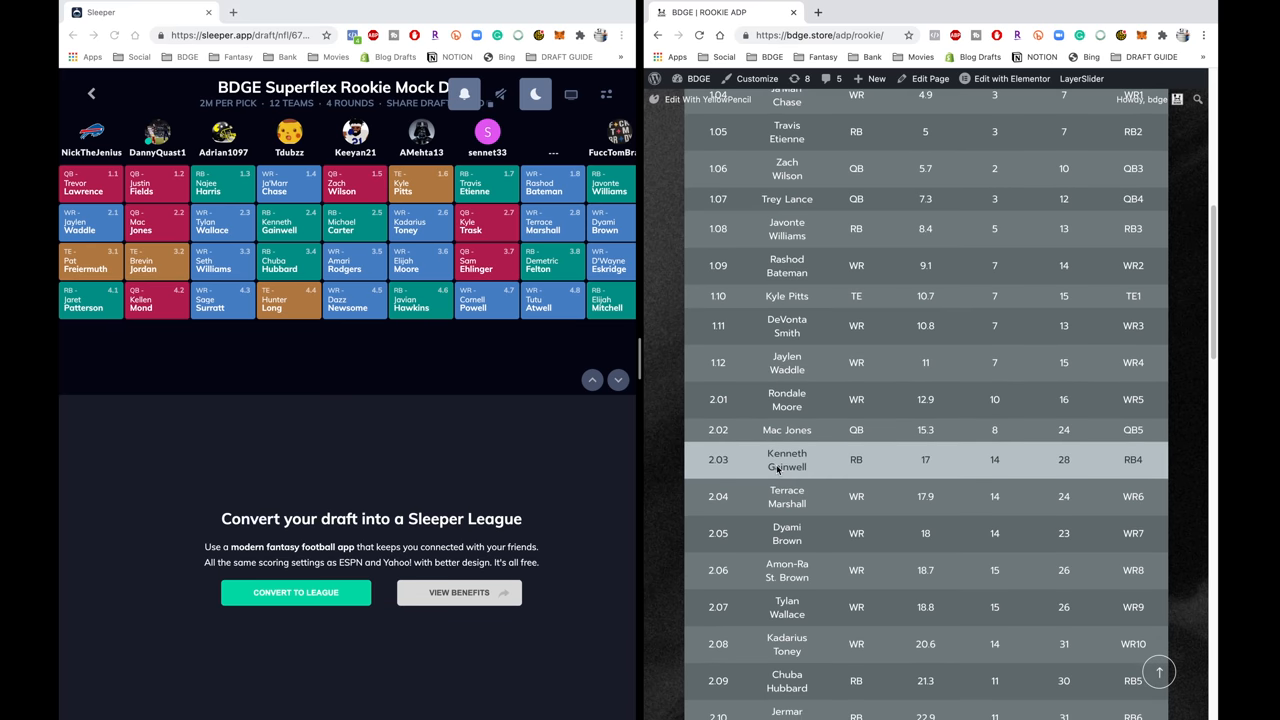
scroll(down, 3)
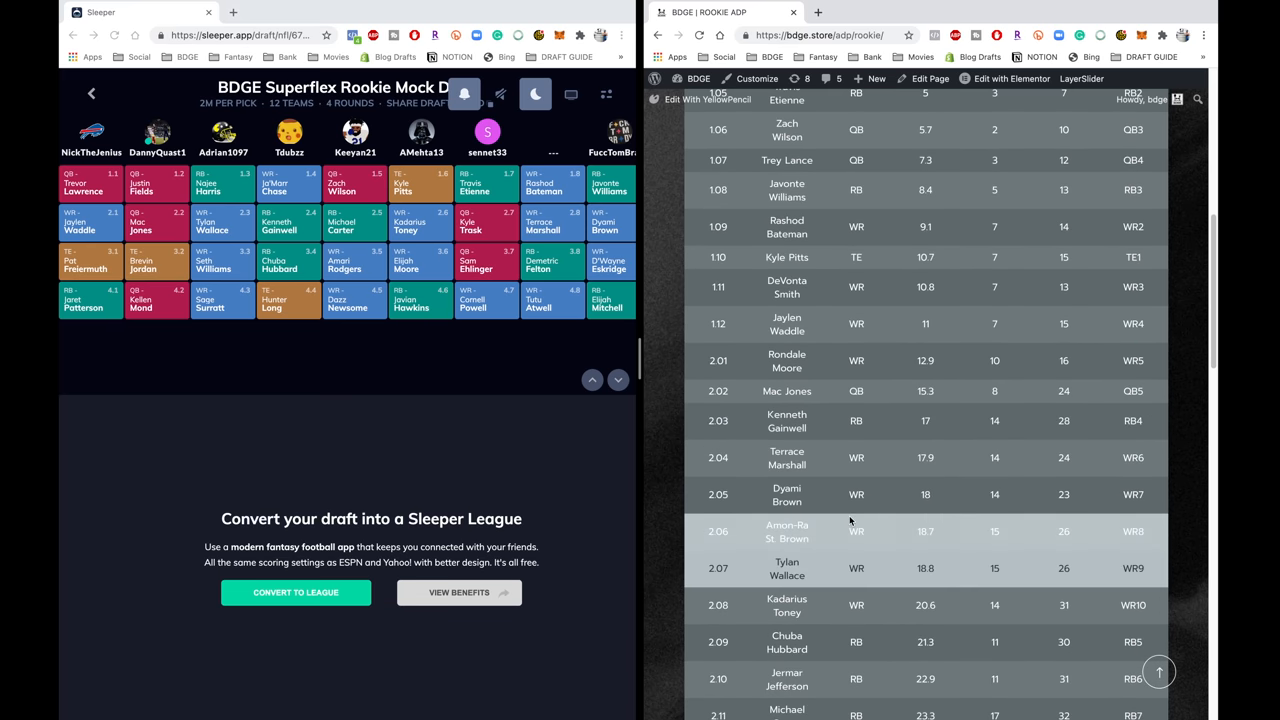
scroll(down, 3)
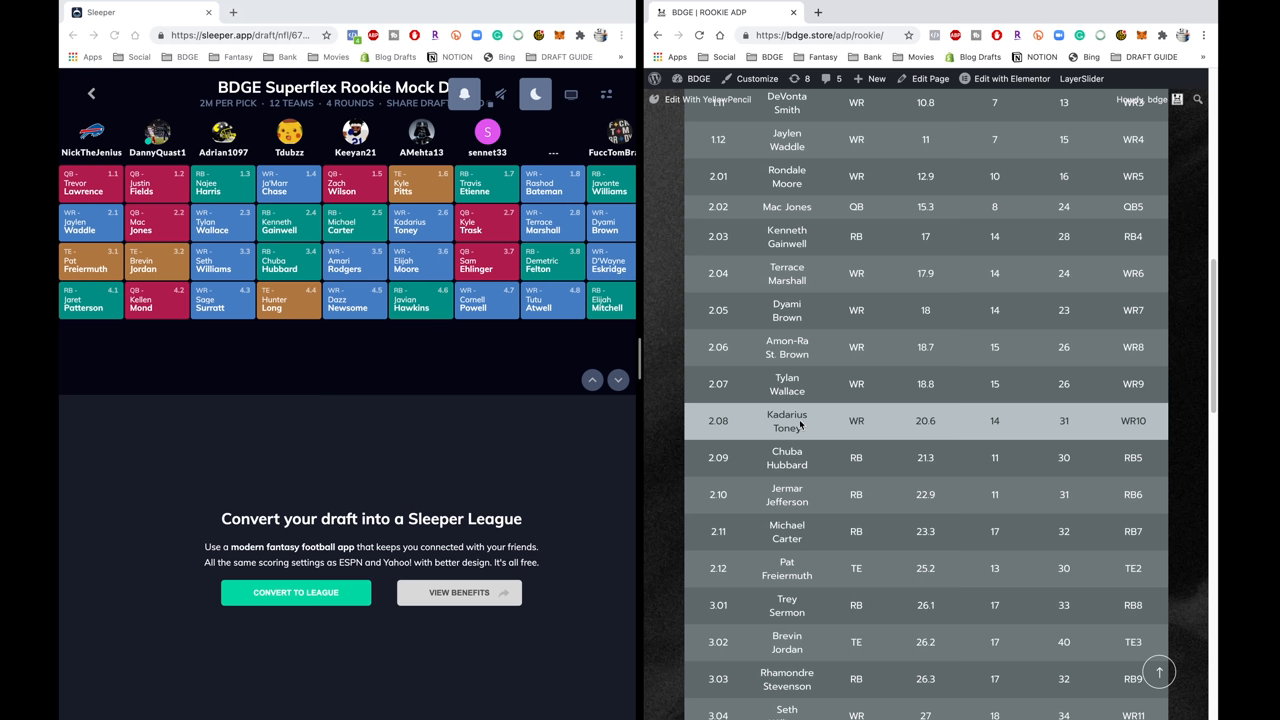
mouse_move(805, 427)
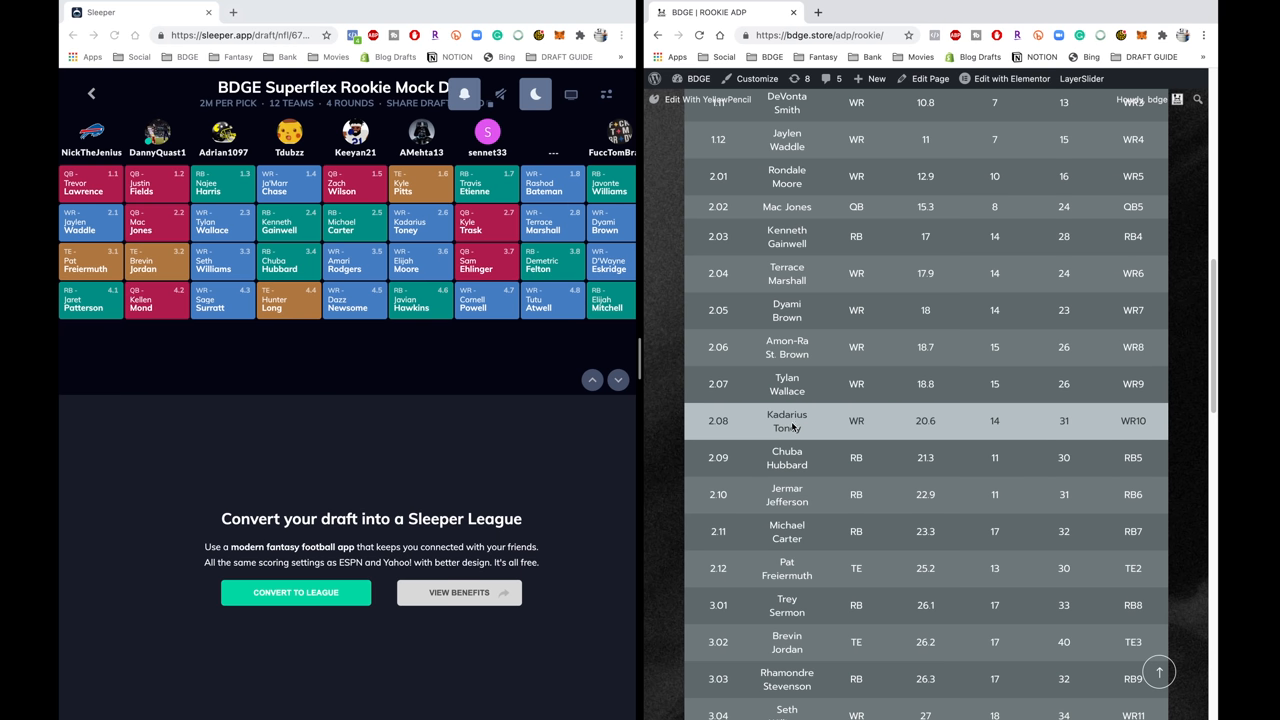
scroll(down, 3)
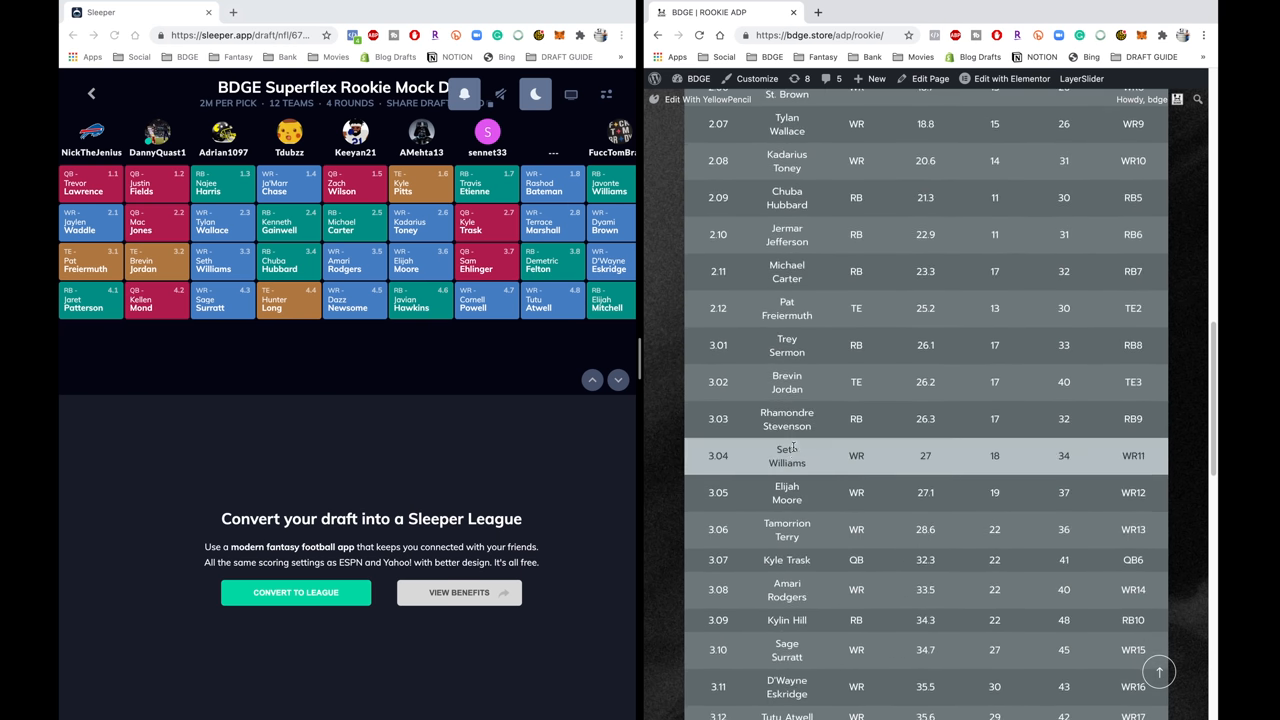
scroll(down, 3)
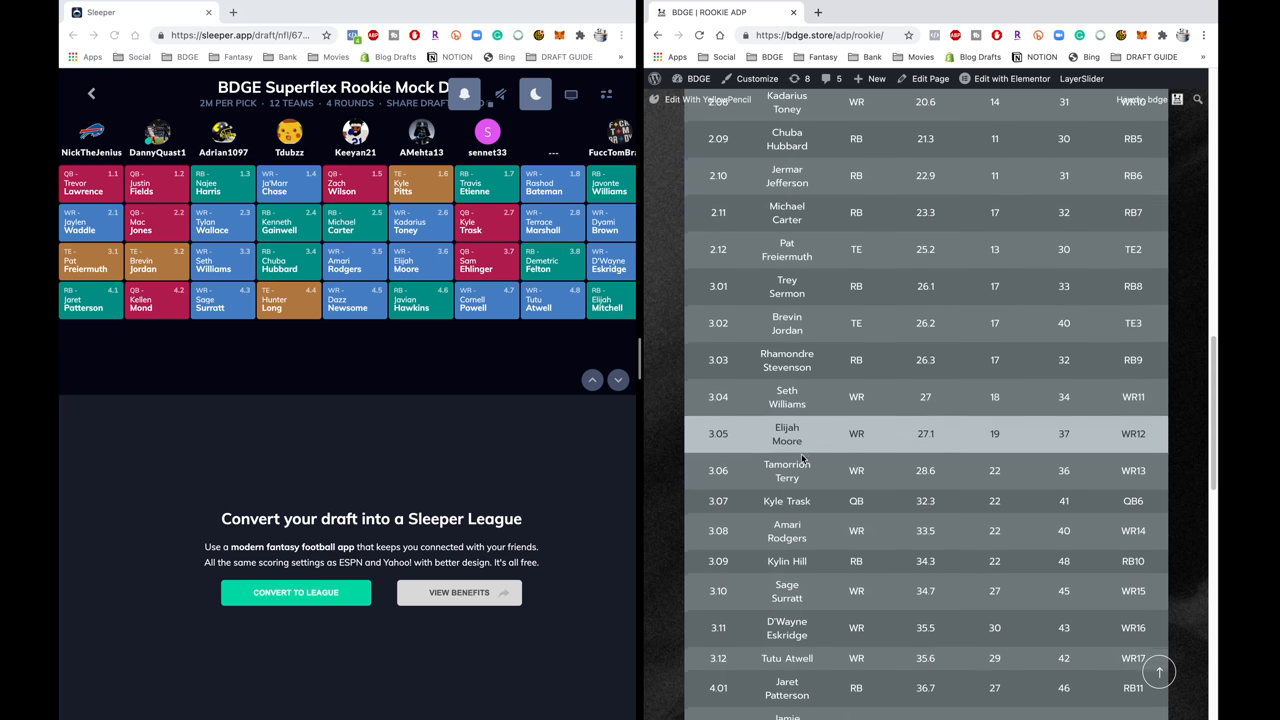
scroll(down, 3)
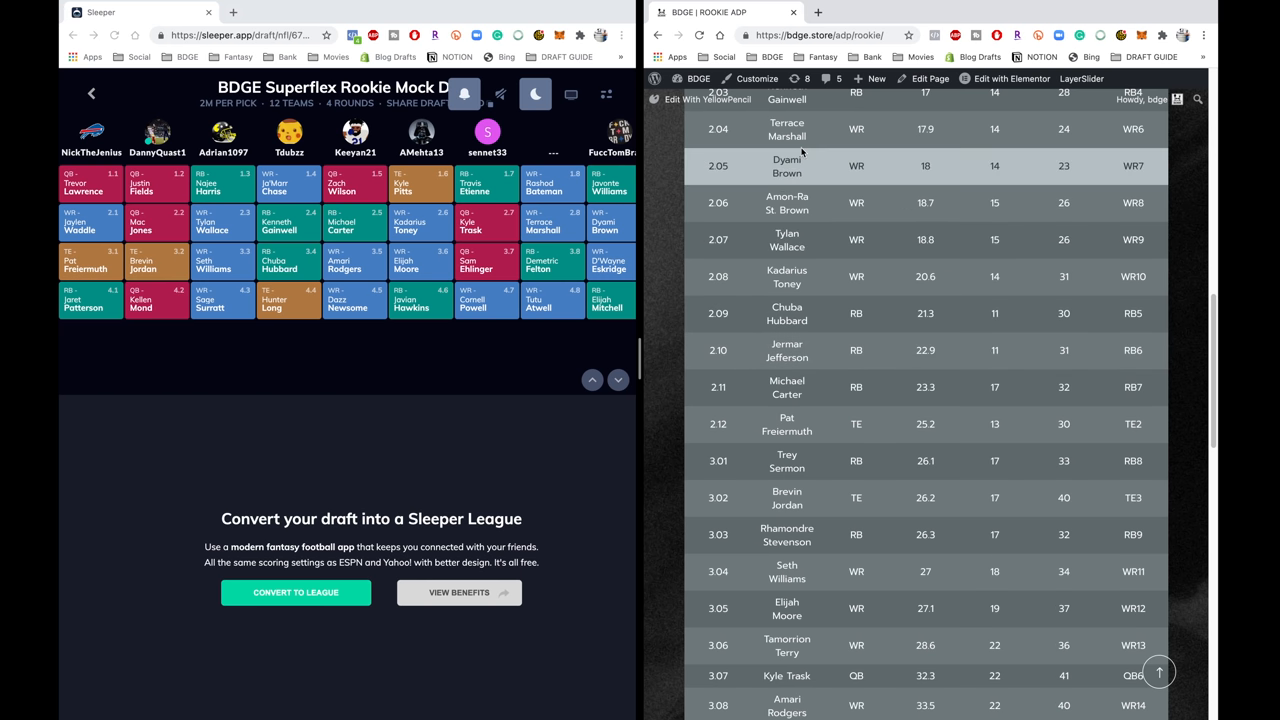
Scroll the rookie ADP table past round four to pick 5.12 Marquez Stevenson
scroll(down, 3)
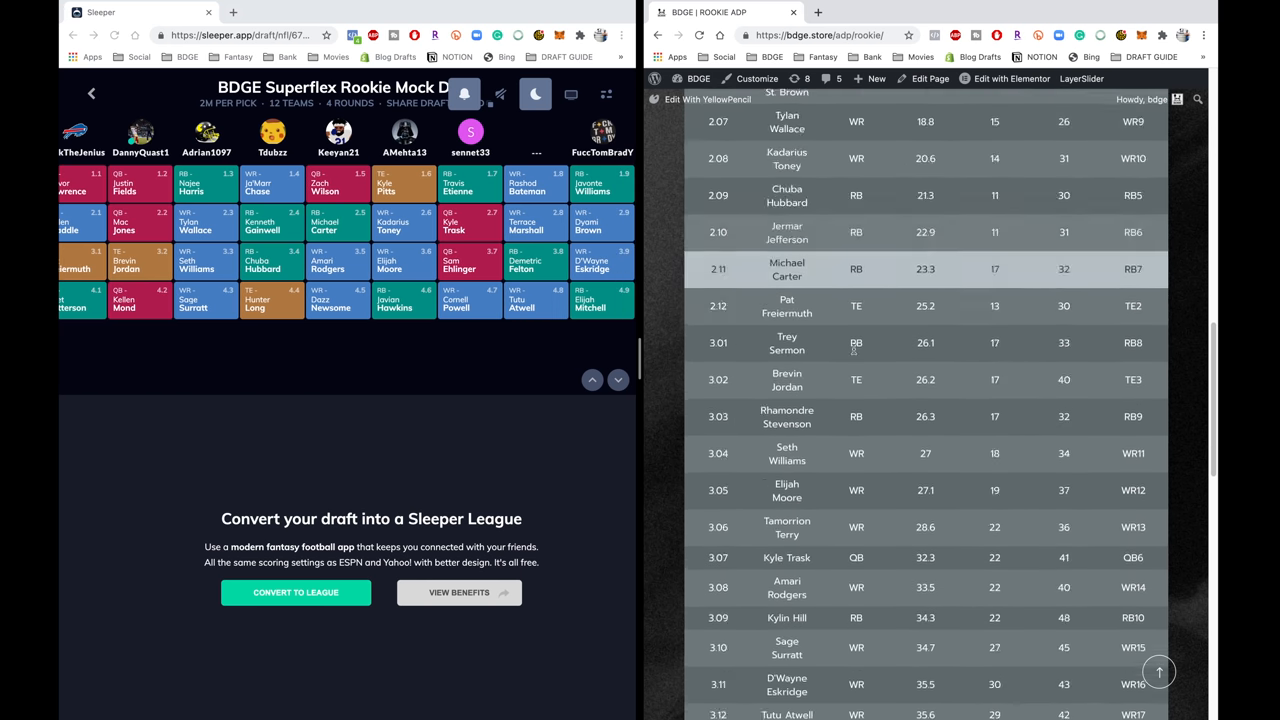
scroll(down, 3)
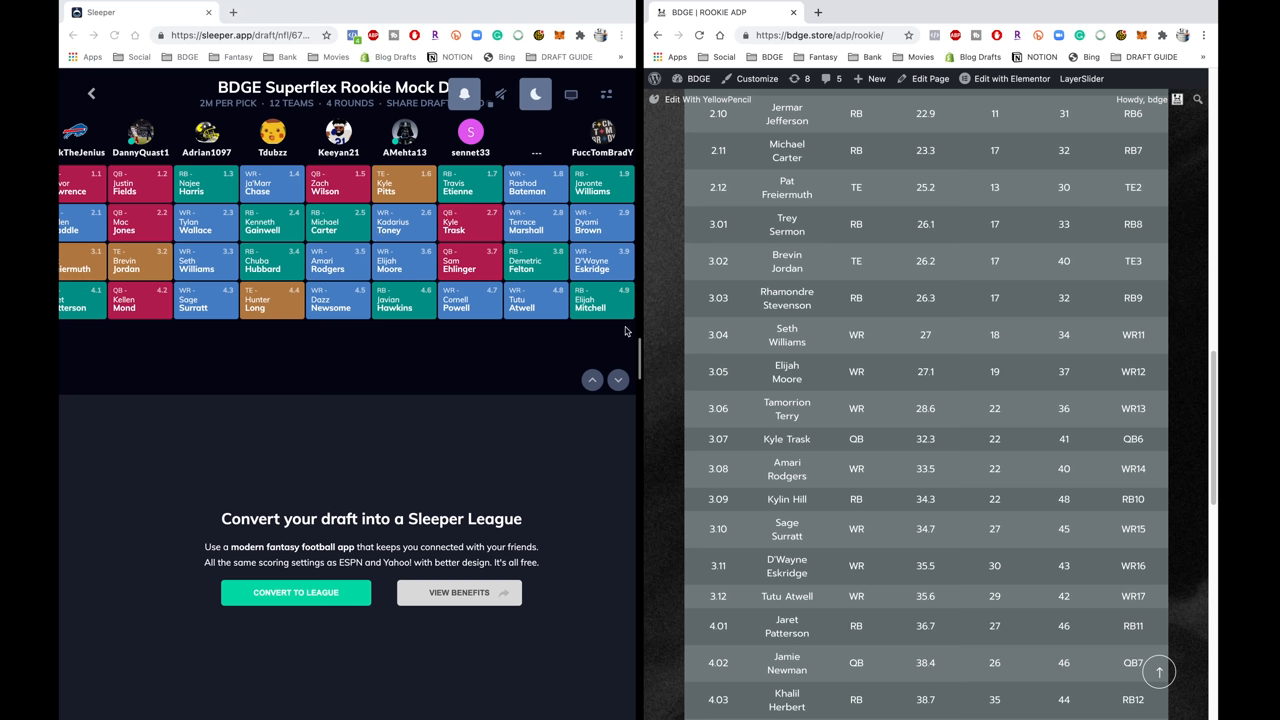
scroll(down, 3)
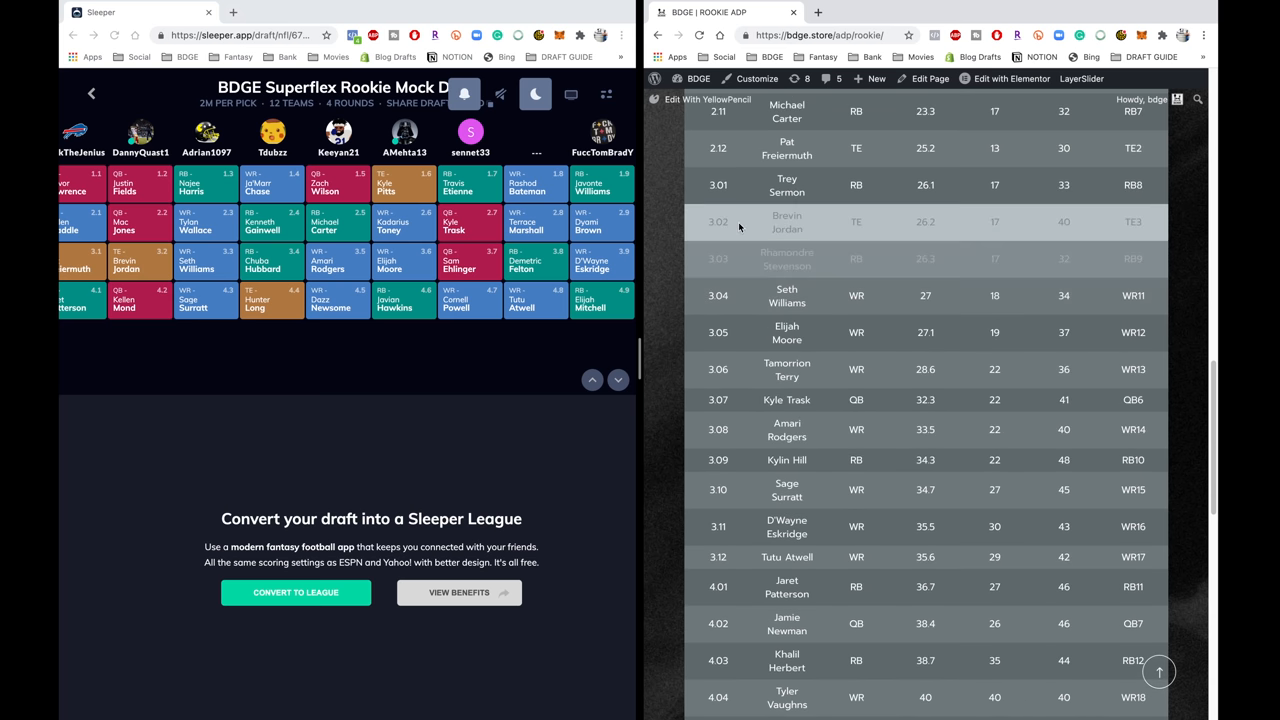
scroll(down, 3)
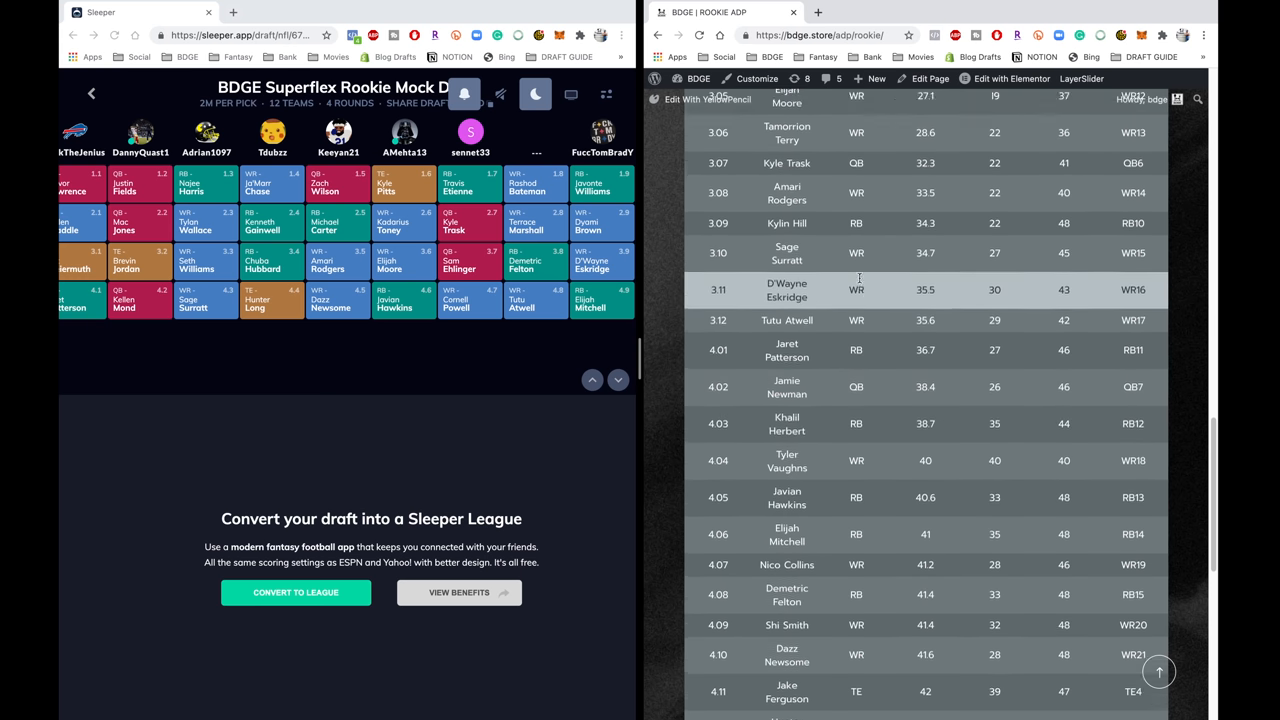
scroll(down, 3)
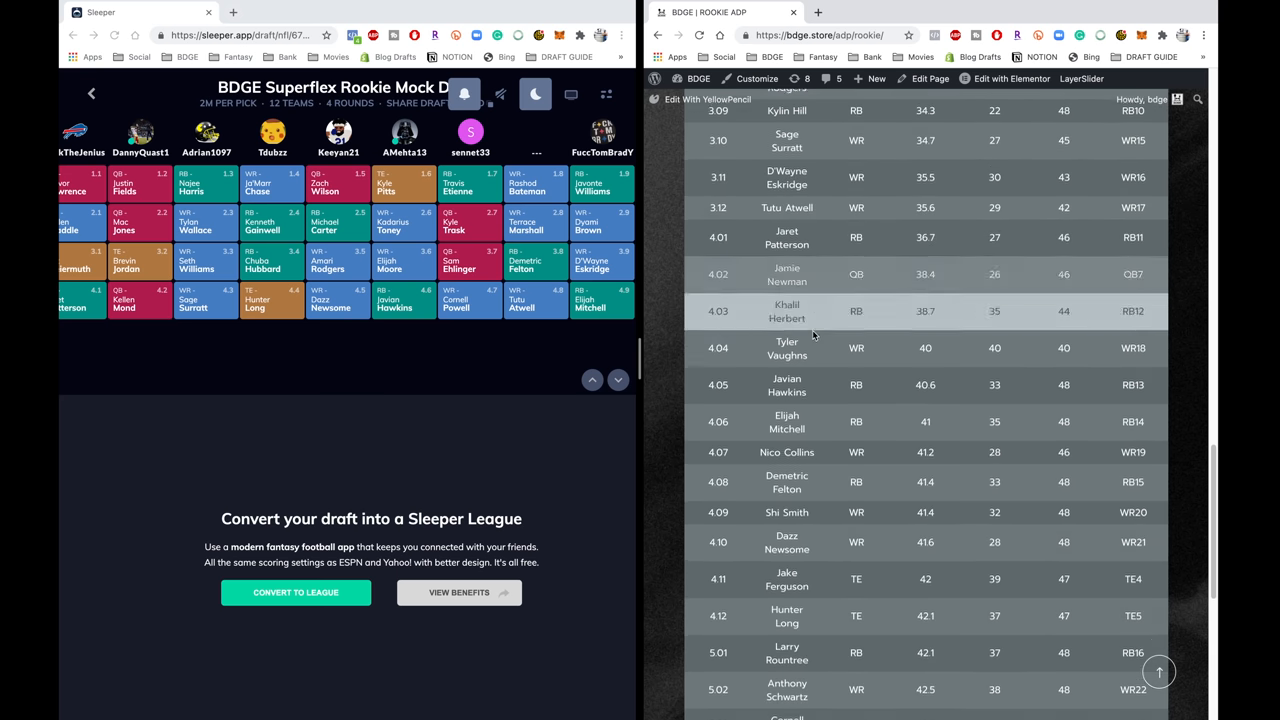
scroll(down, 3)
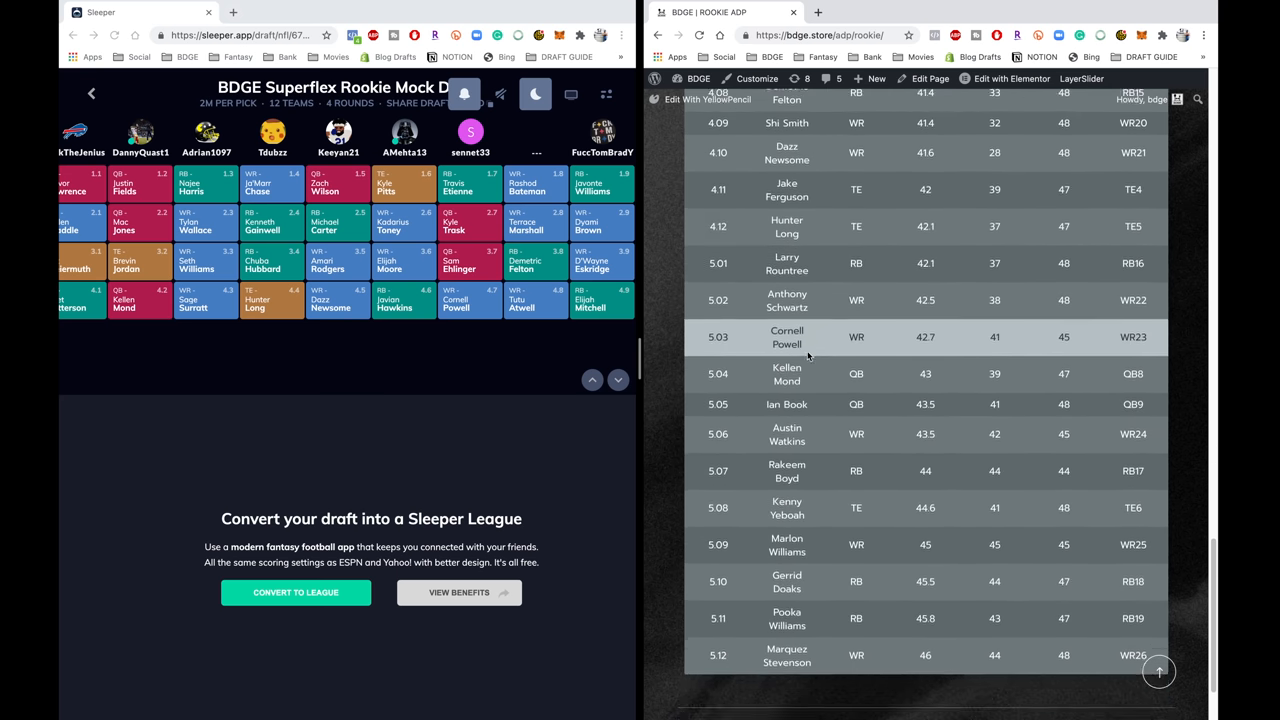